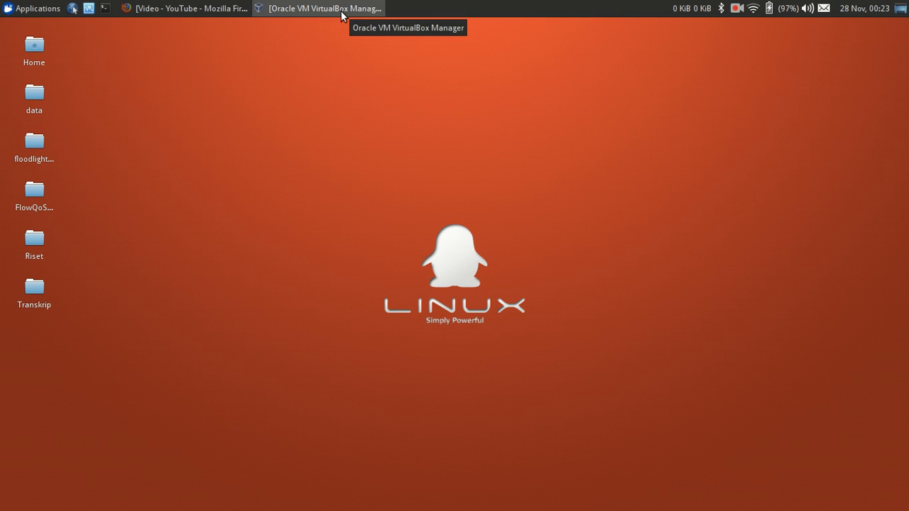
Restore the VirtualBox Manager window and briefly glance at the Applications menu
{"action": "left_click", "coordinate": [323, 8]}
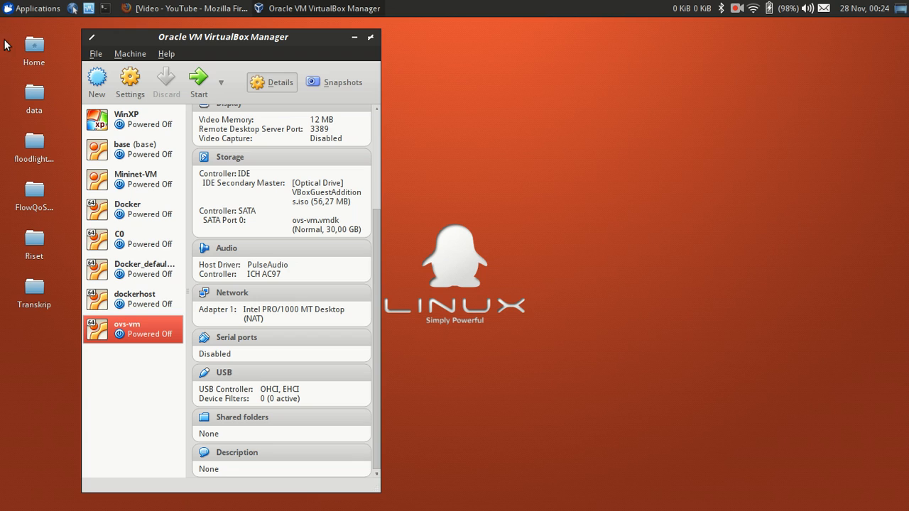
{"action": "mouse_move", "coordinate": [15, 321]}
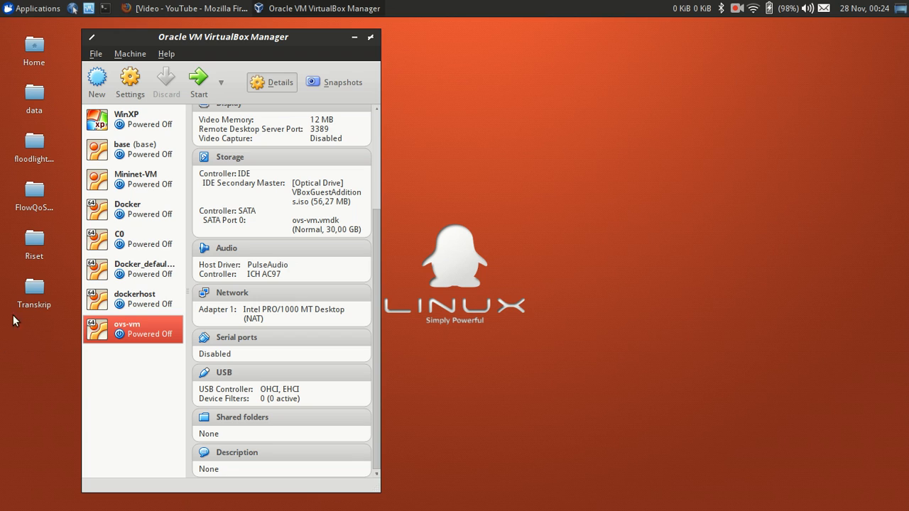
{"action": "mouse_move", "coordinate": [583, 323]}
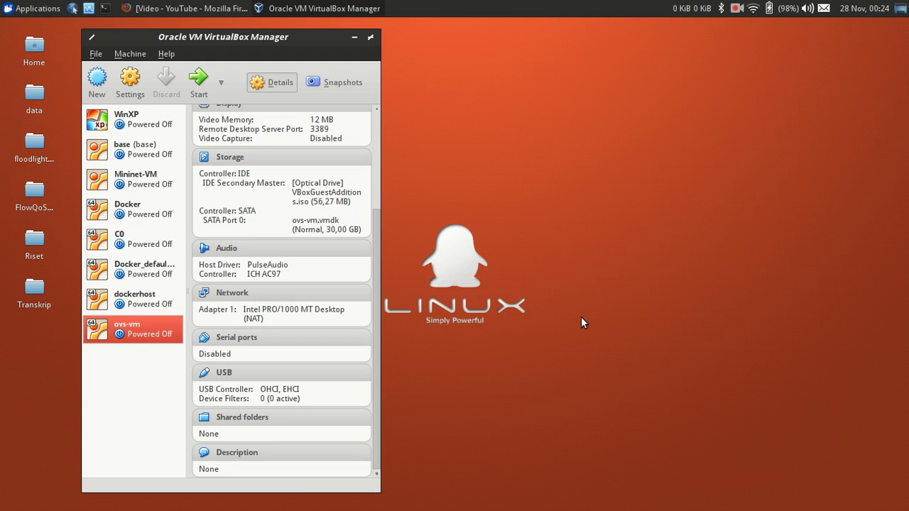
{"action": "mouse_move", "coordinate": [111, 348]}
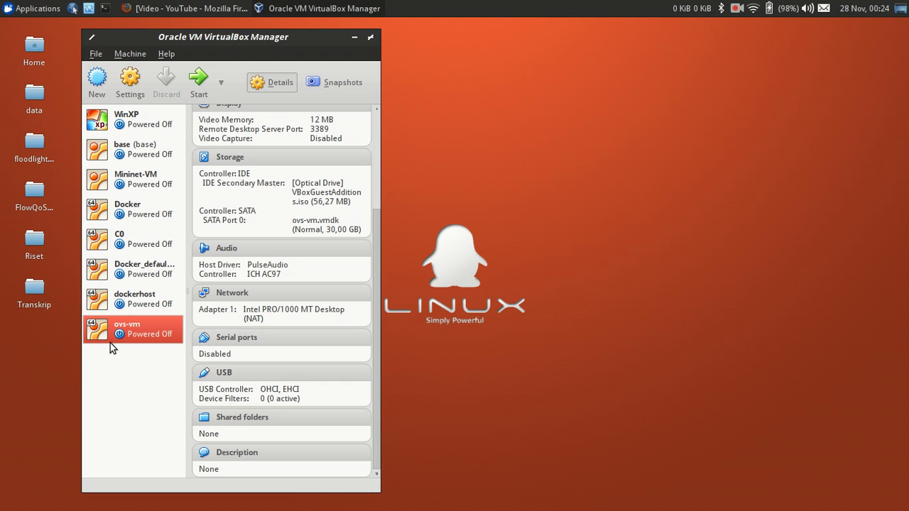
{"action": "mouse_move", "coordinate": [258, 85]}
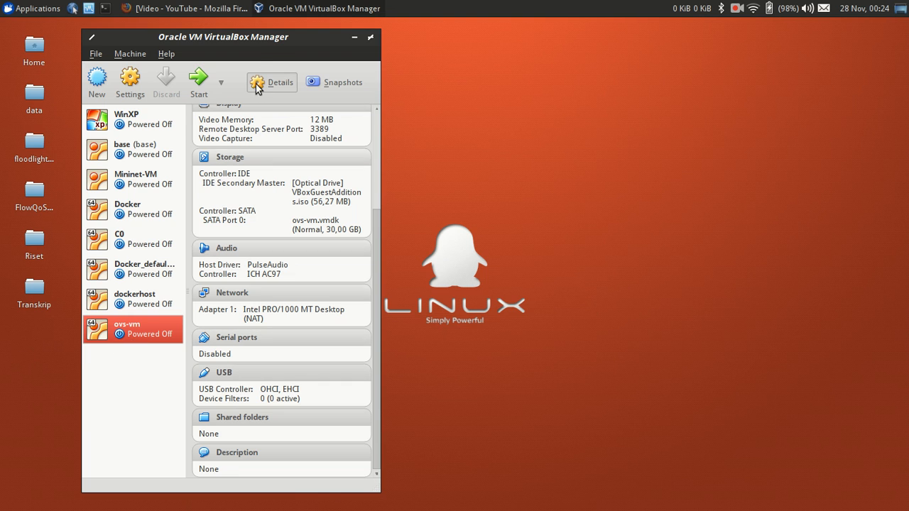
{"action": "left_click", "coordinate": [34, 8]}
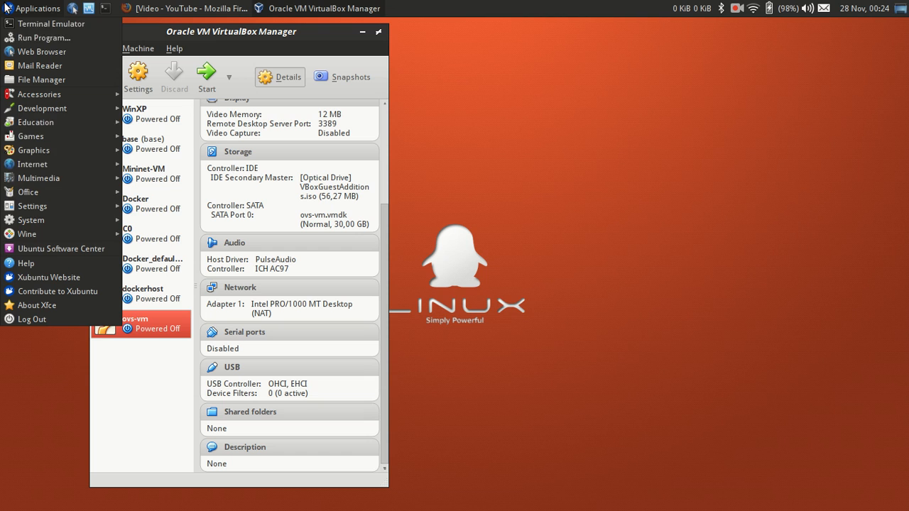
{"action": "mouse_move", "coordinate": [58, 291]}
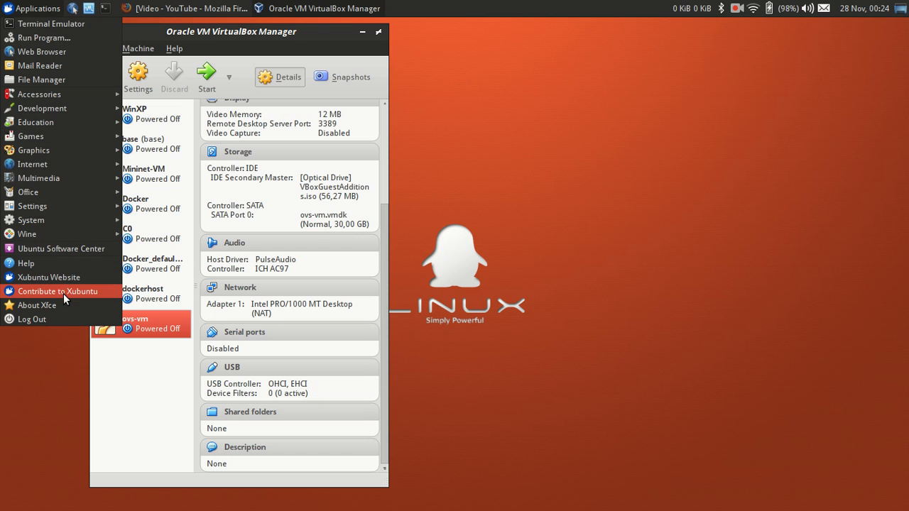
{"action": "left_click", "coordinate": [150, 319]}
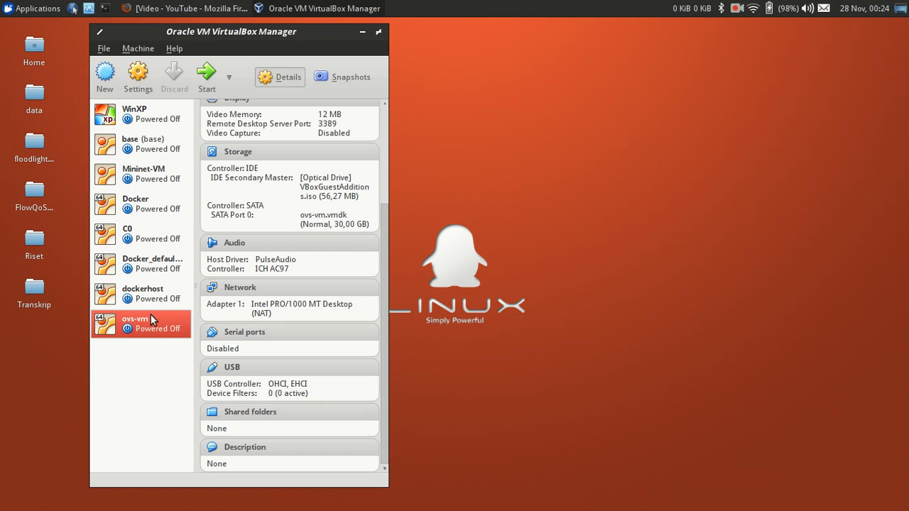
{"action": "mouse_move", "coordinate": [151, 334]}
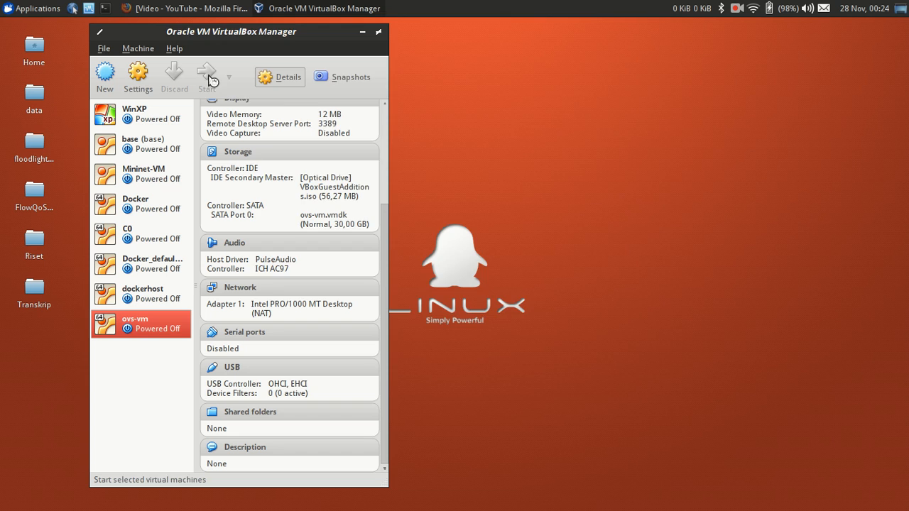
Start the ovs-vm machine and begin logging in at the tty1 prompt
{"action": "left_click", "coordinate": [207, 74]}
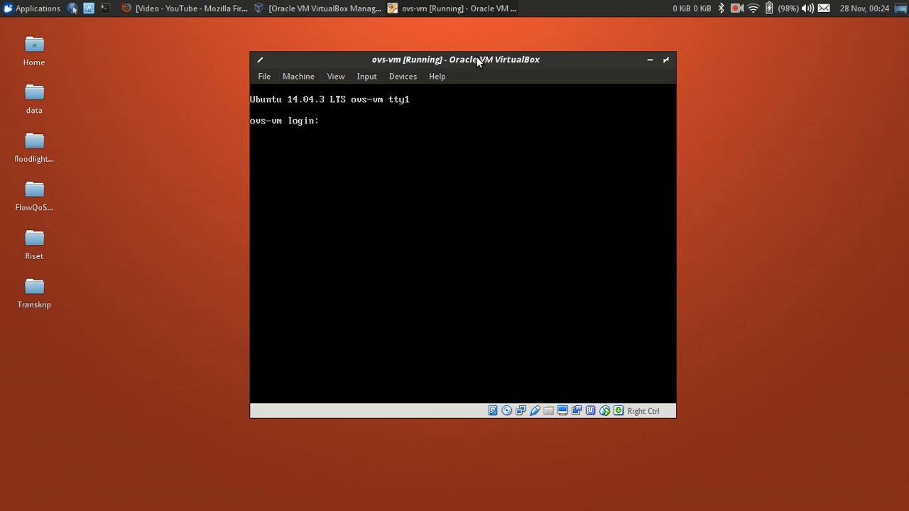
{"action": "type", "text": "u"}
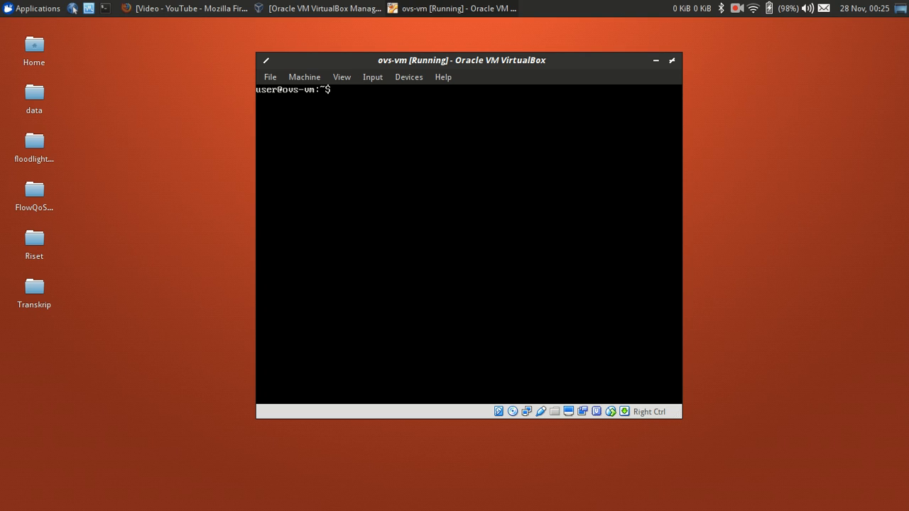
{"action": "mouse_move", "coordinate": [146, 342]}
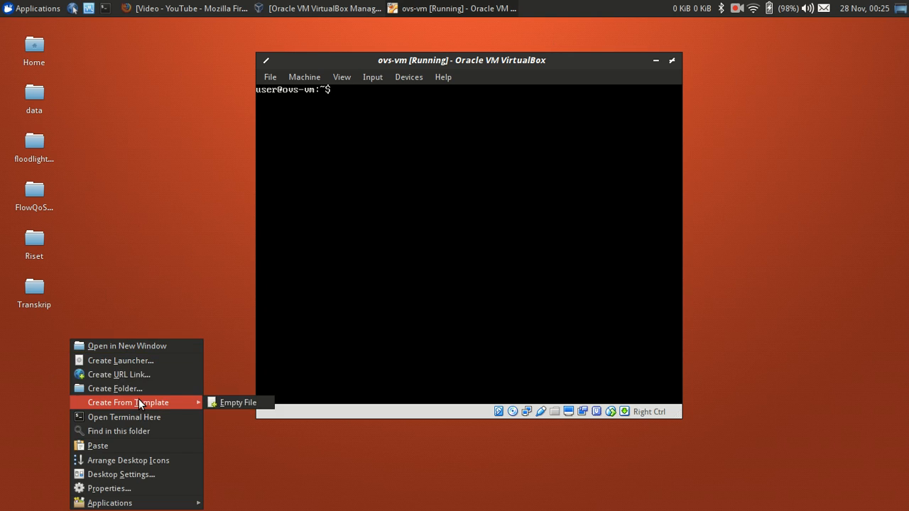
Create a desktop folder named share_host and open it to confirm it is empty
{"action": "left_click", "coordinate": [114, 389]}
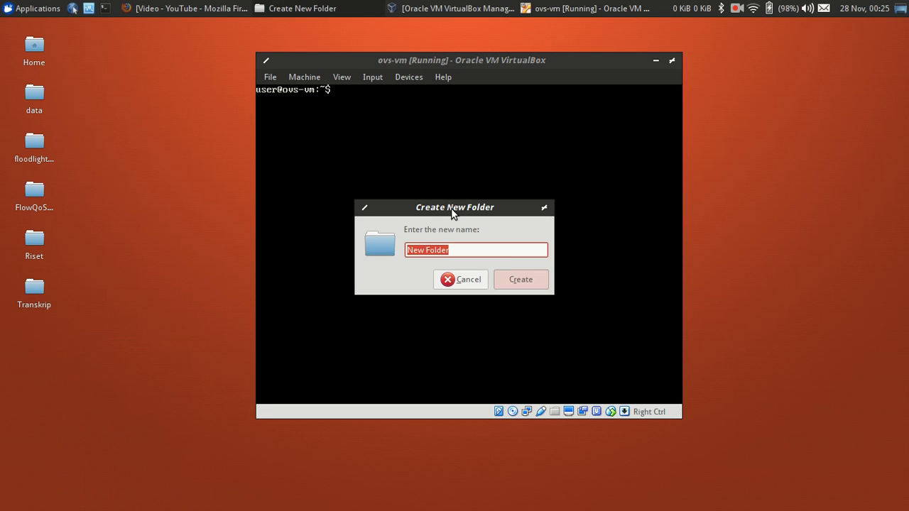
{"action": "type", "text": "sha"}
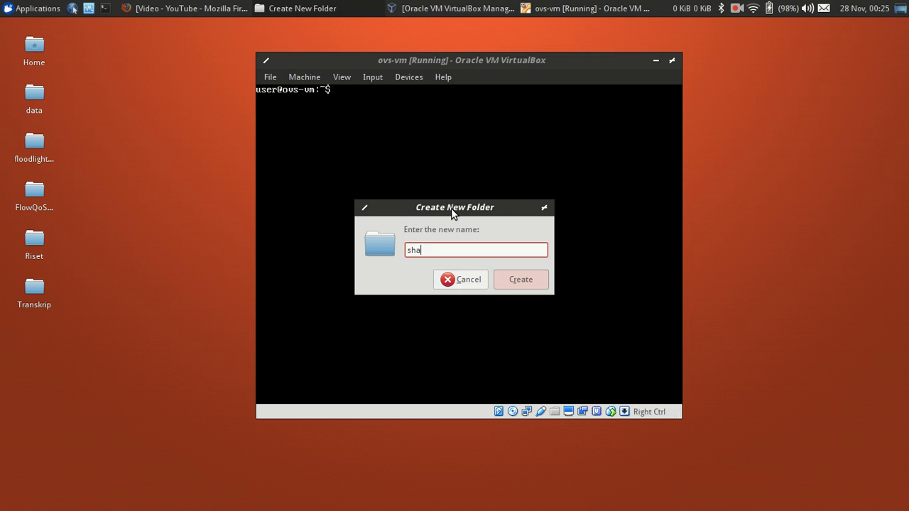
{"action": "type", "text": "re_"}
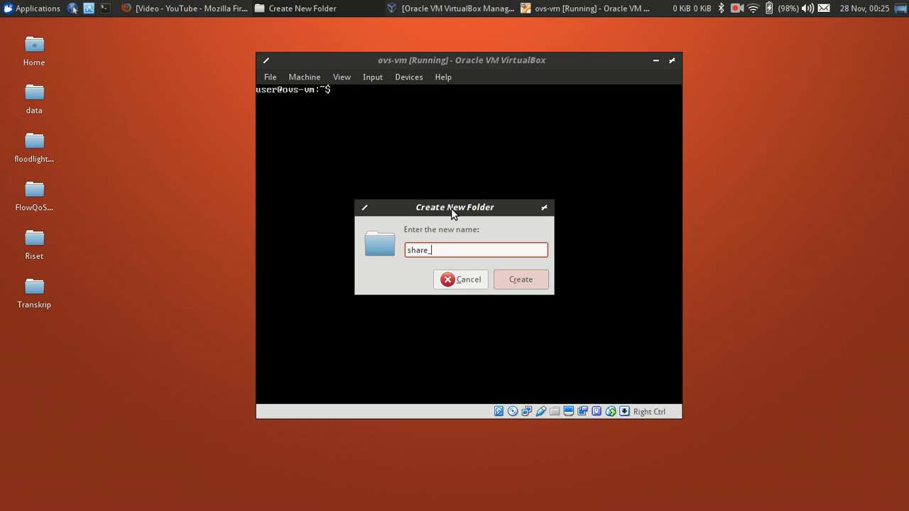
{"action": "type", "text": "host"}
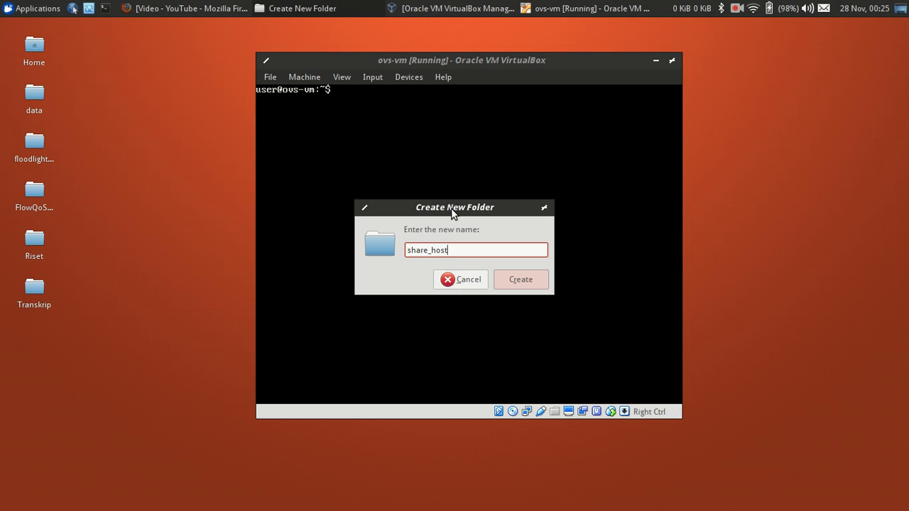
{"action": "left_click", "coordinate": [521, 279]}
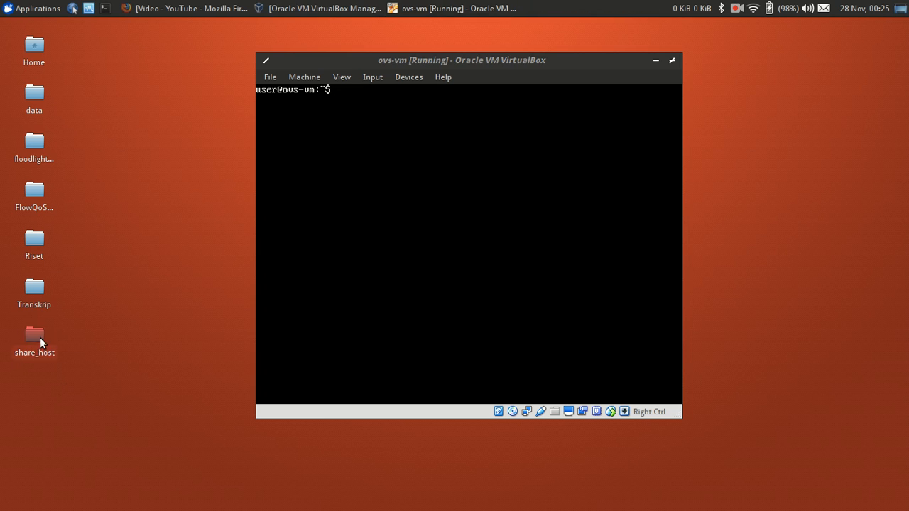
{"action": "double_click", "coordinate": [34, 335]}
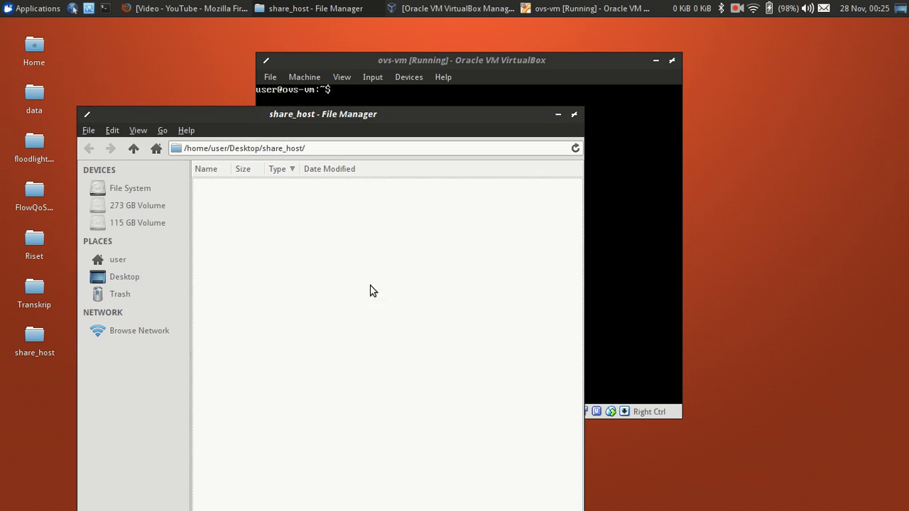
{"action": "mouse_move", "coordinate": [546, 144]}
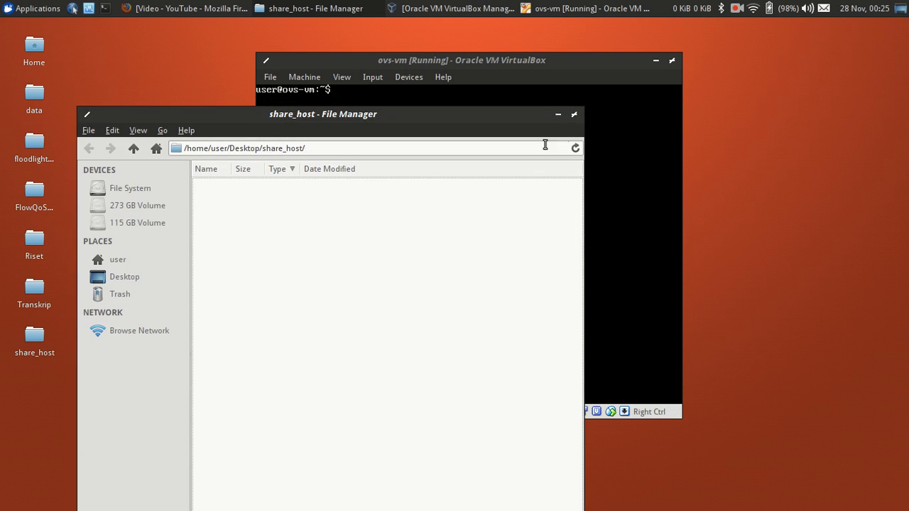
{"action": "mouse_move", "coordinate": [535, 203]}
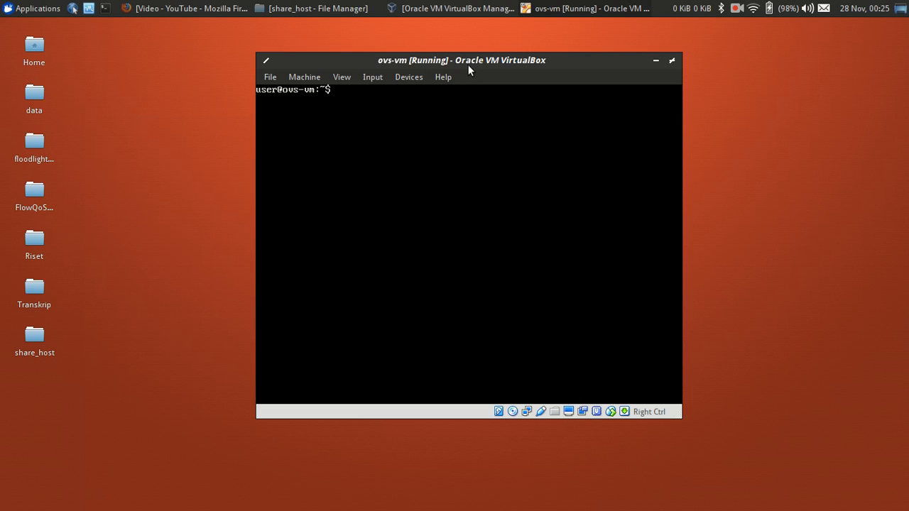
Run mkdir host_share in the guest home and list it with ls -l to confirm
{"action": "left_click_drag", "start_coordinate": [469, 60], "coordinate": [469, 40]}
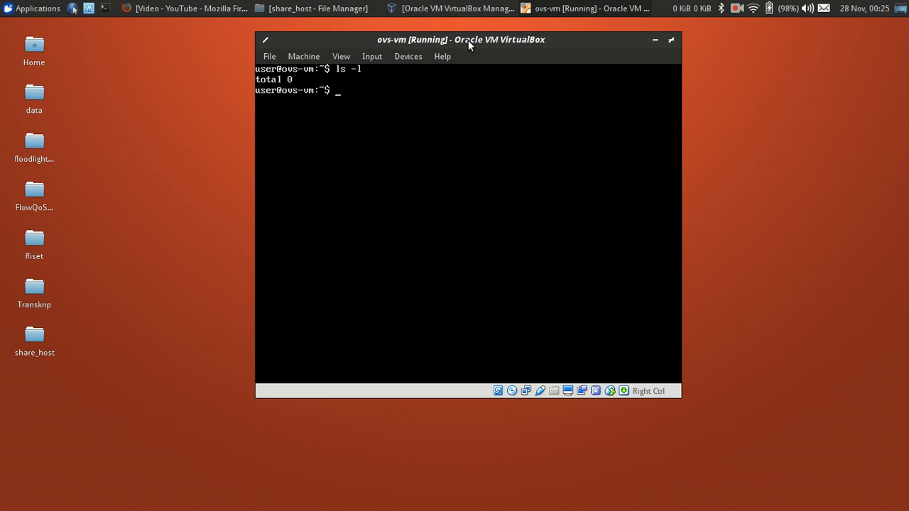
{"action": "type", "text": "d"}
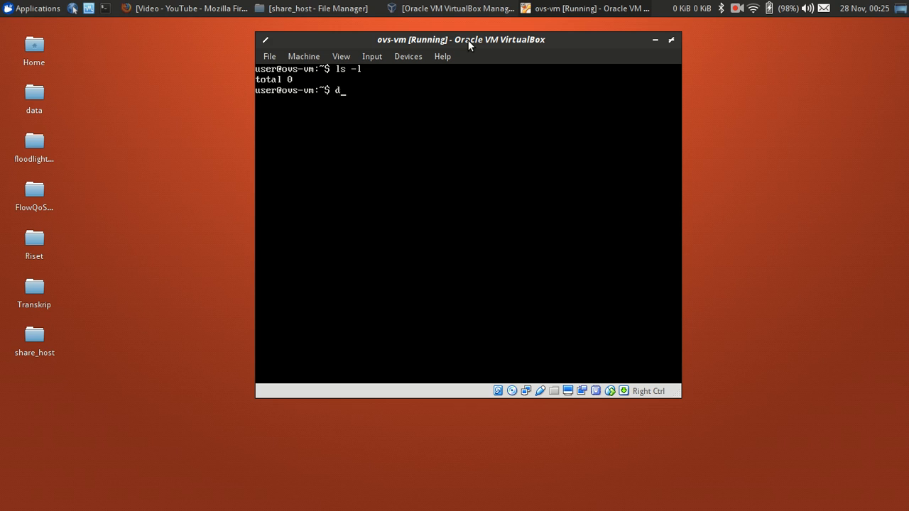
{"action": "key", "text": "BackSpace"}
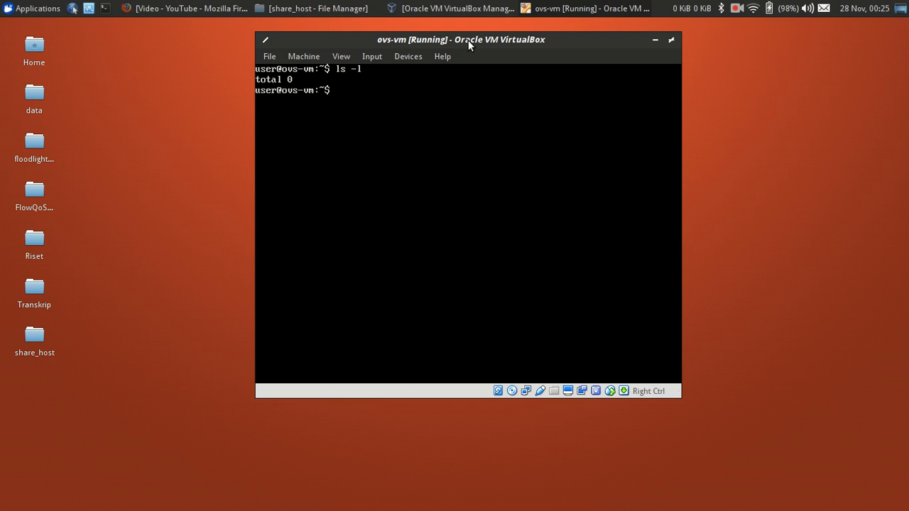
{"action": "type", "text": "mkd"}
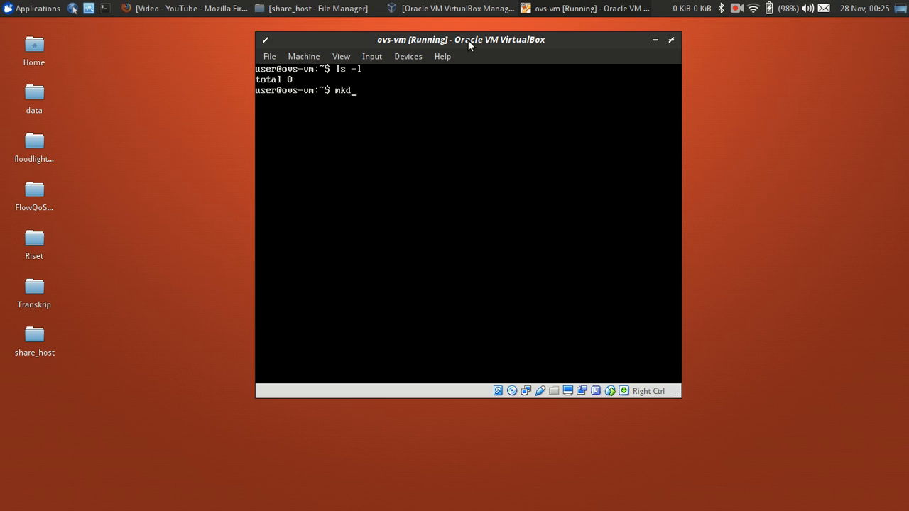
{"action": "type", "text": "ir h"}
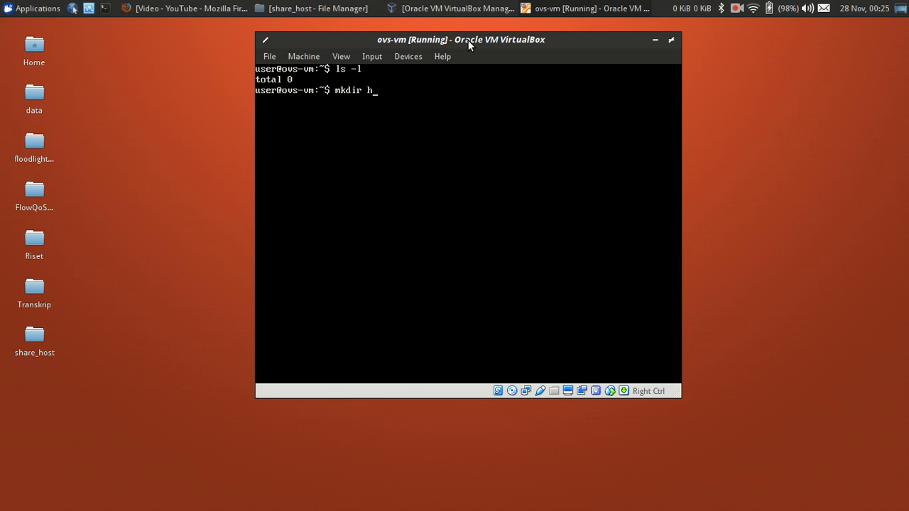
{"action": "type", "text": "ost"}
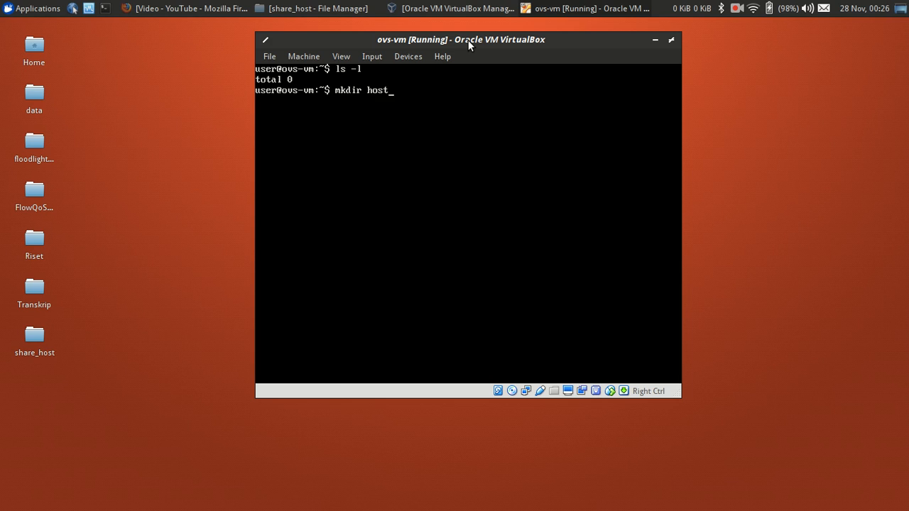
{"action": "type", "text": "share"}
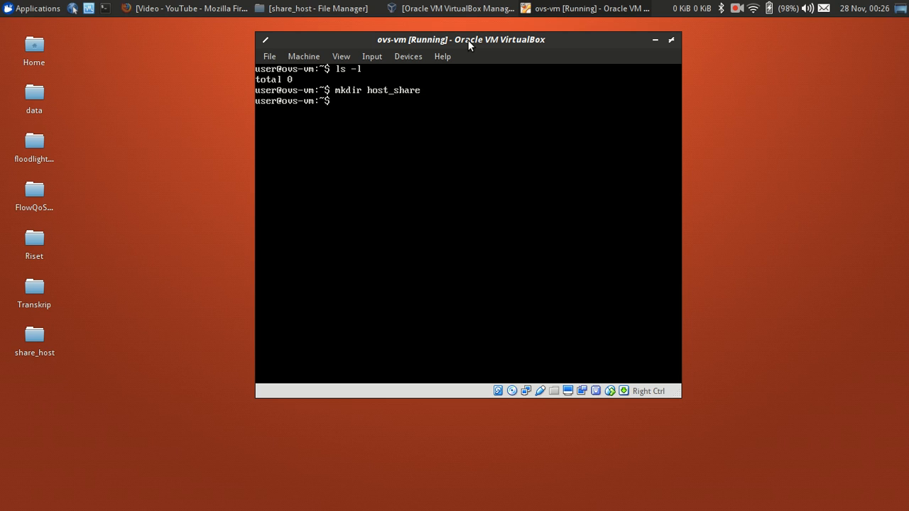
{"action": "key", "text": "Return"}
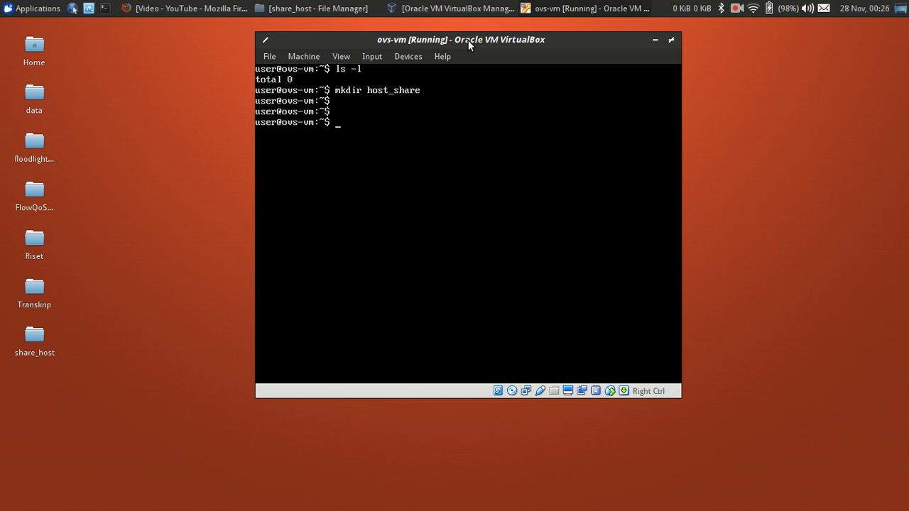
{"action": "type", "text": "ls -l"}
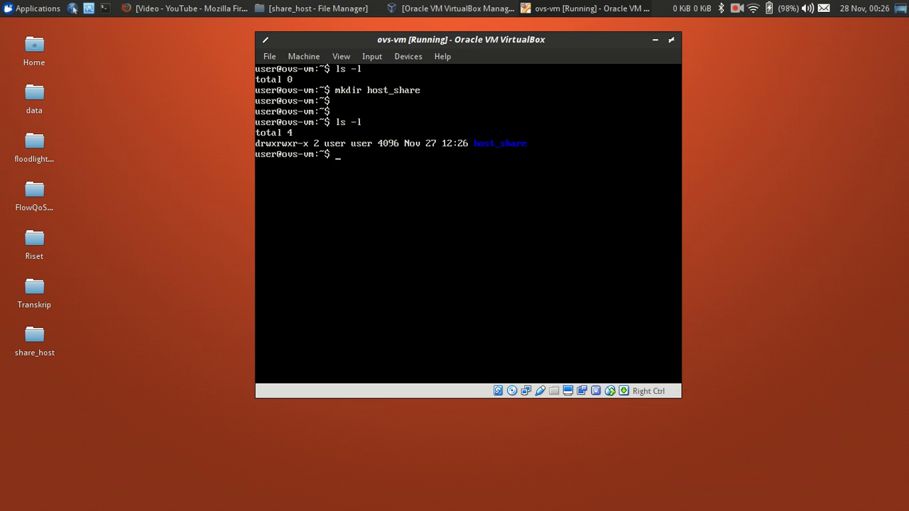
{"action": "mouse_move", "coordinate": [547, 24]}
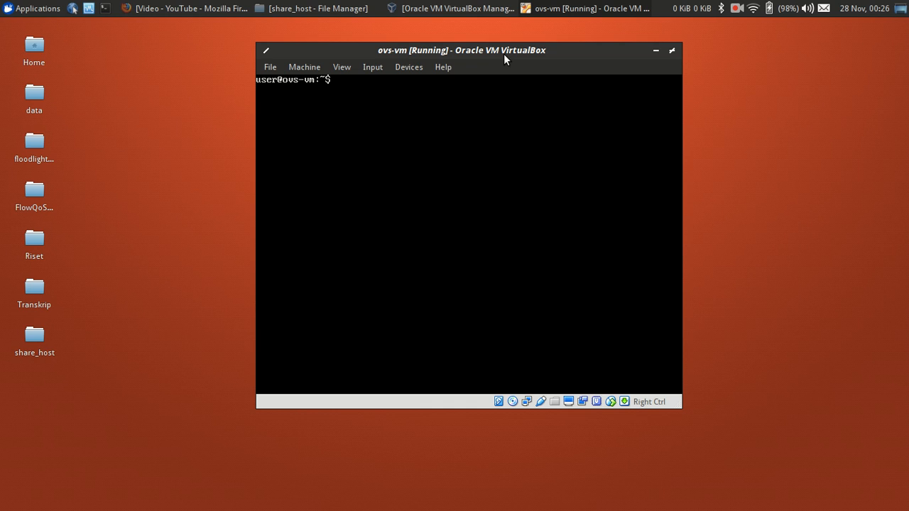
{"action": "left_click", "coordinate": [408, 67]}
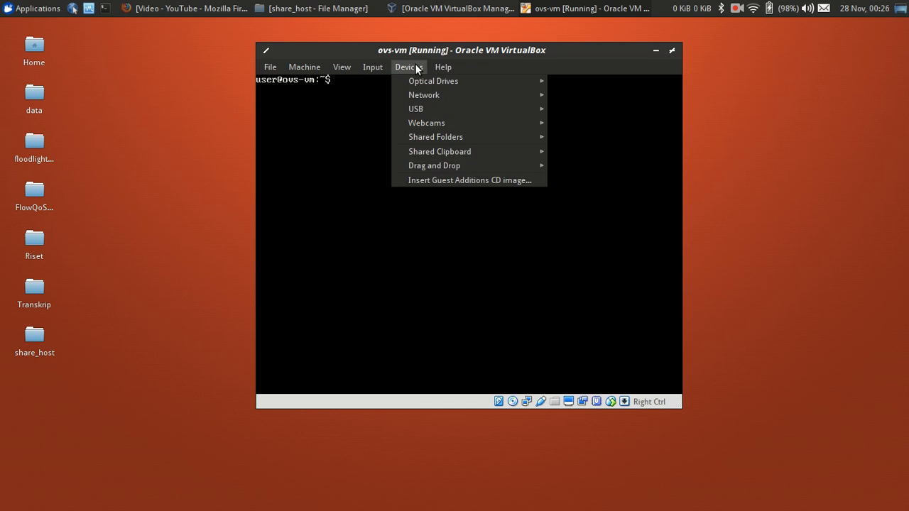
{"action": "left_click", "coordinate": [415, 53]}
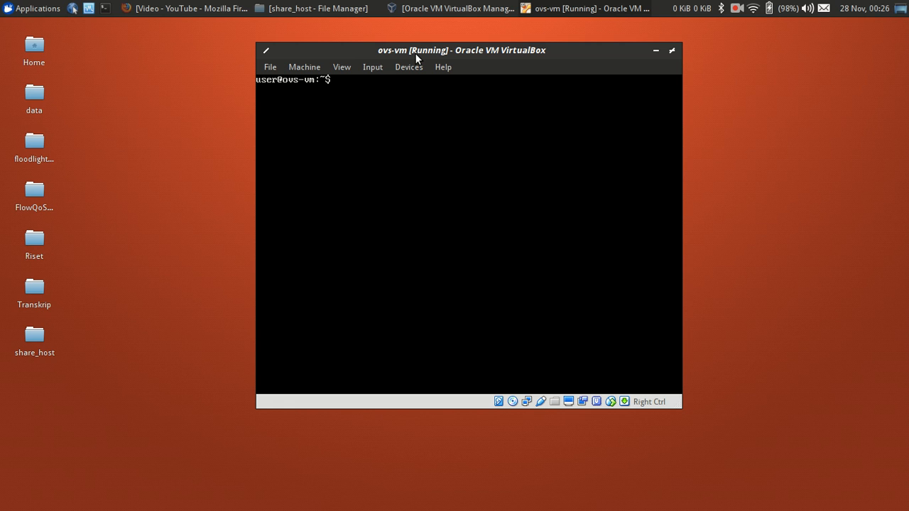
{"action": "type", "text": "htop"}
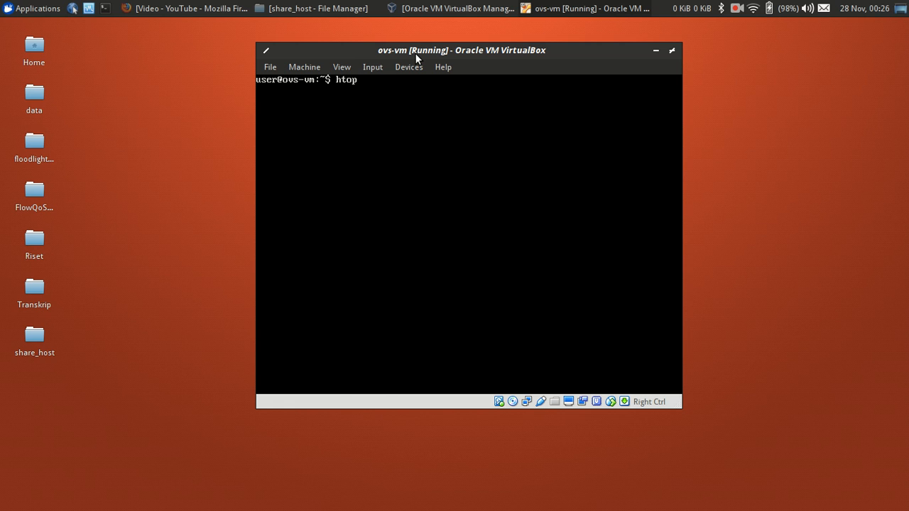
{"action": "key", "text": "Return"}
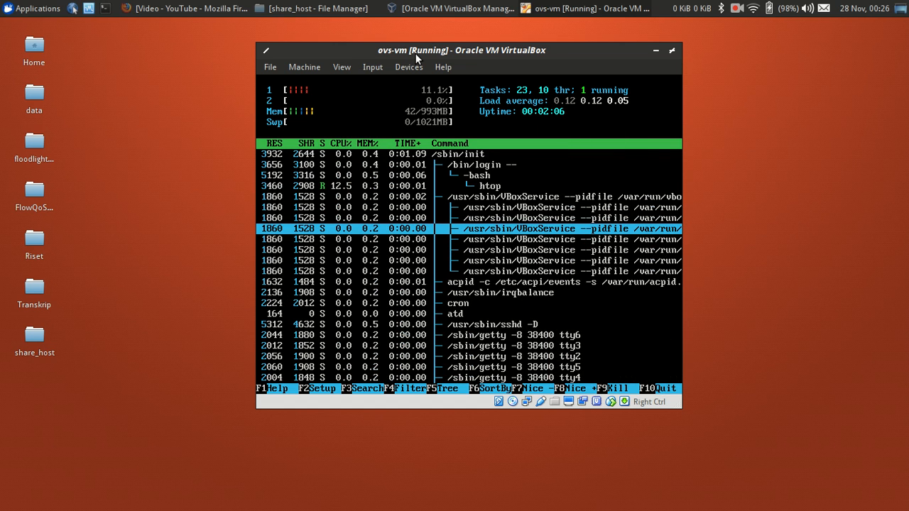
{"action": "type", "text": "vboz"}
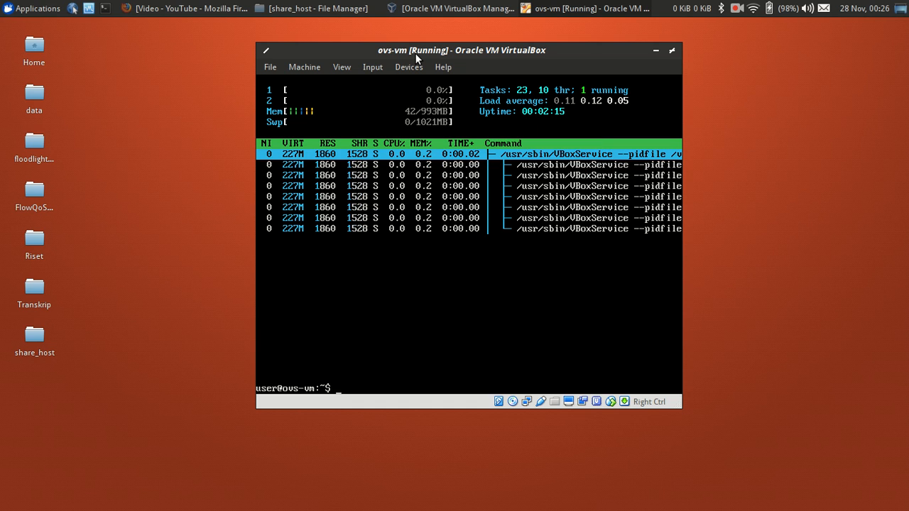
{"action": "type", "text": "l"}
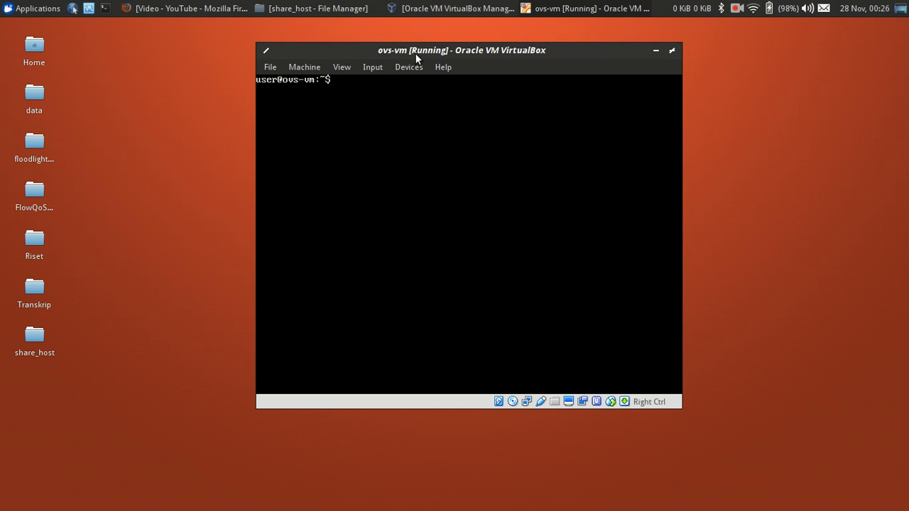
{"action": "type", "text": "mo"}
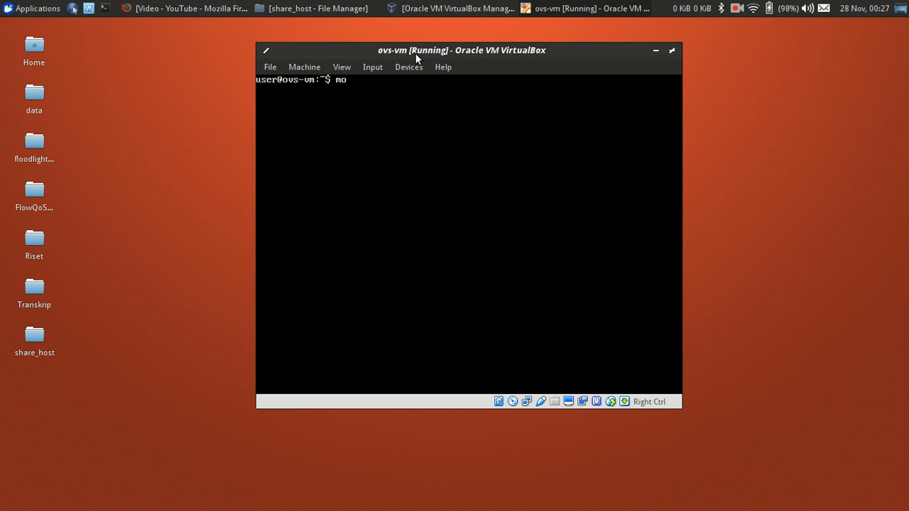
{"action": "type", "text": "info"}
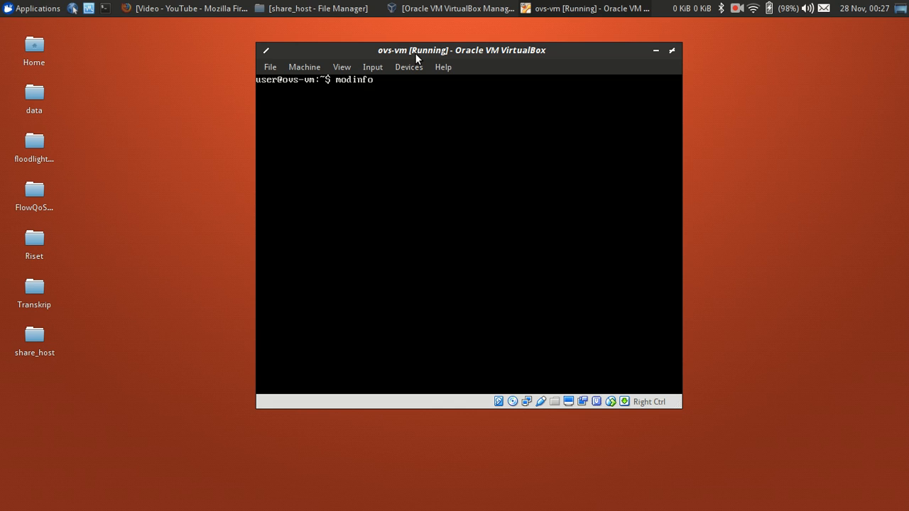
{"action": "type", "text": "vboxsf"}
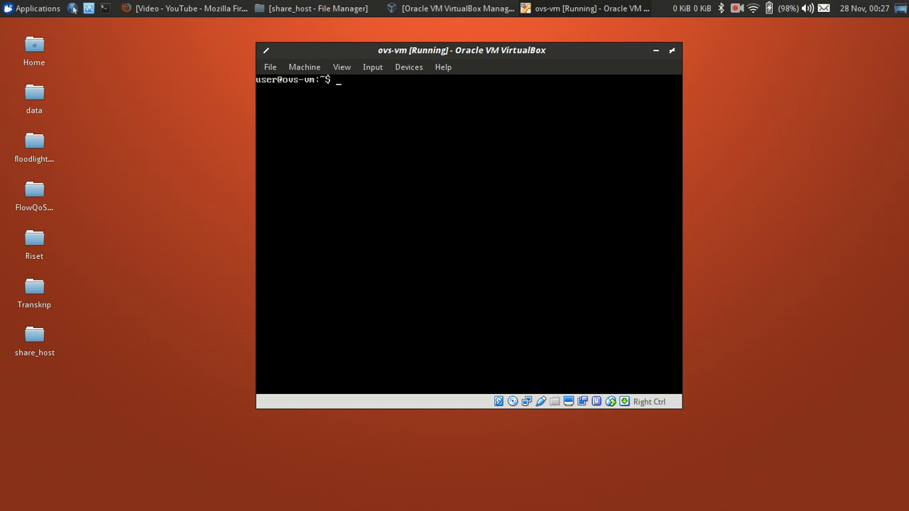
{"action": "type", "text": "mo"}
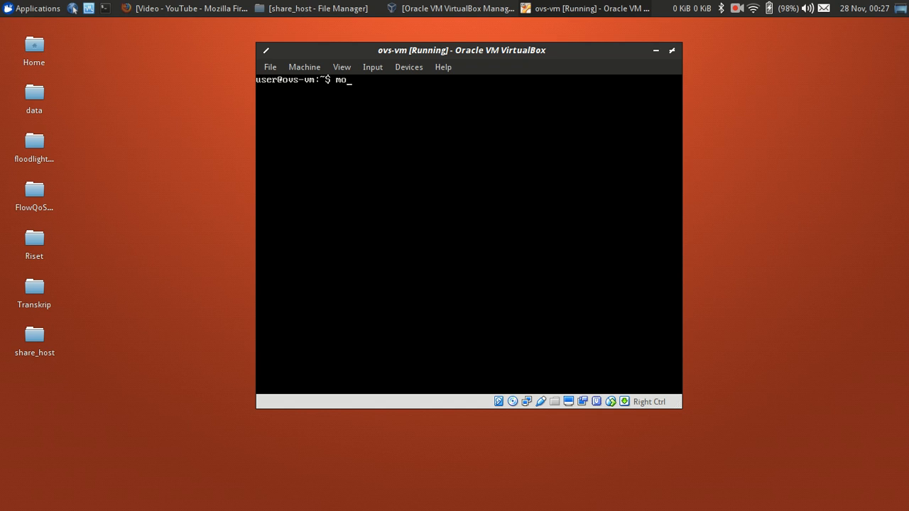
{"action": "type", "text": "dprobe"}
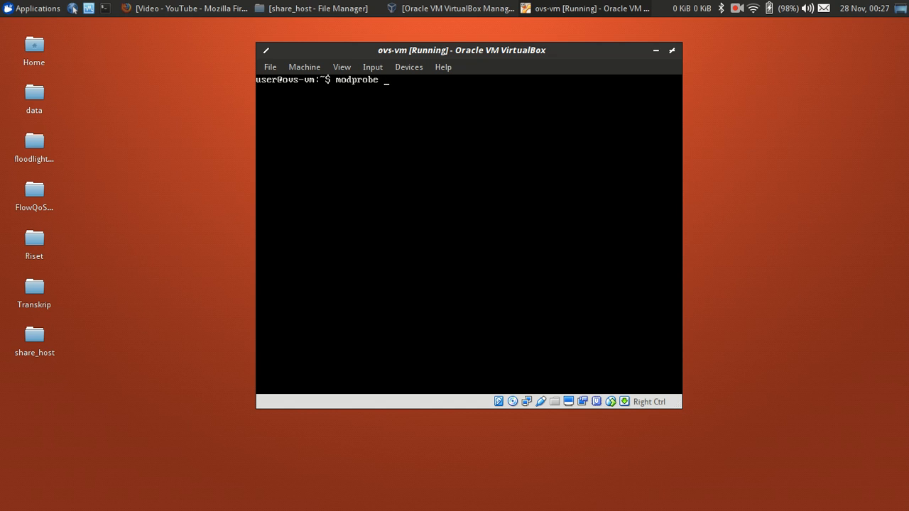
{"action": "type", "text": "vbox"}
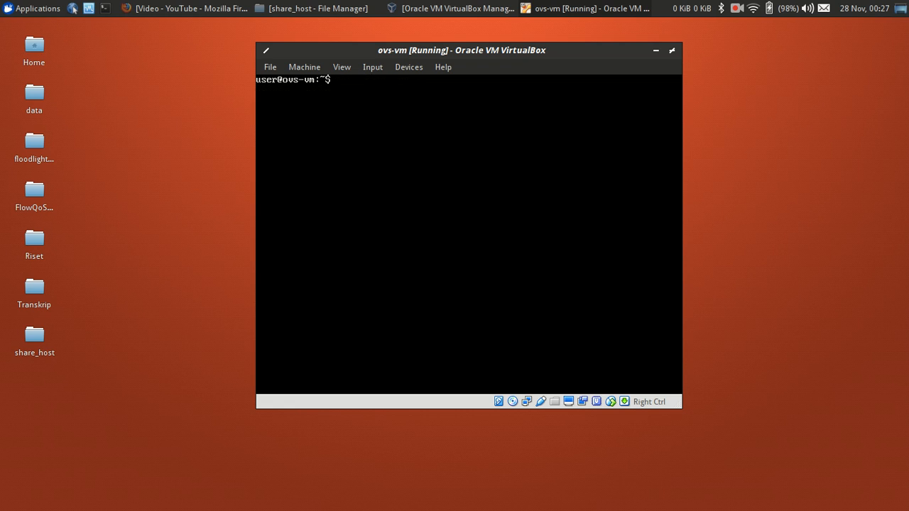
List the guest home with ls -l, then select the share_host desktop folder
{"action": "type", "text": "ls -l"}
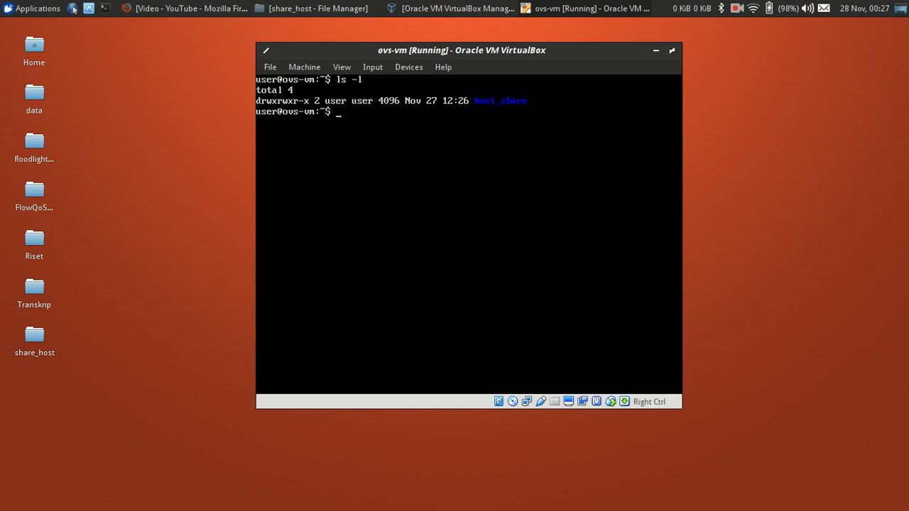
{"action": "mouse_move", "coordinate": [583, 402]}
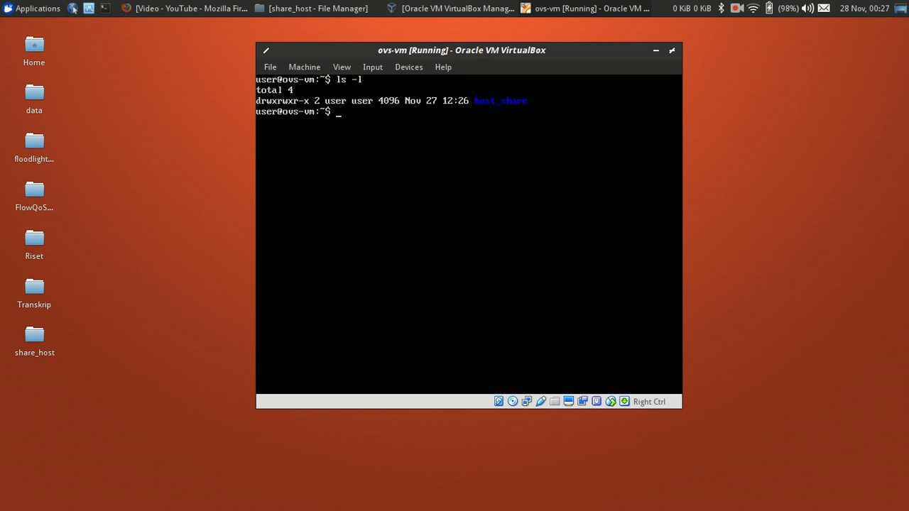
{"action": "left_click", "coordinate": [34, 336]}
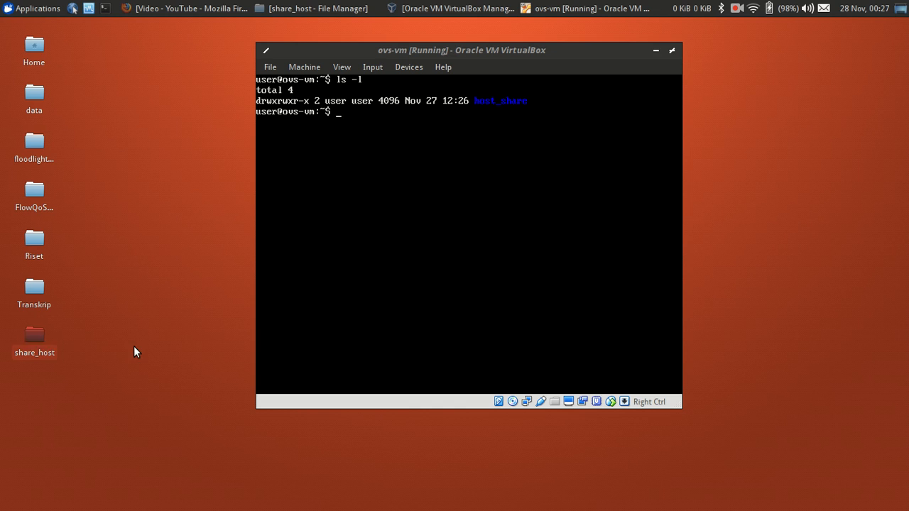
{"action": "mouse_move", "coordinate": [136, 326]}
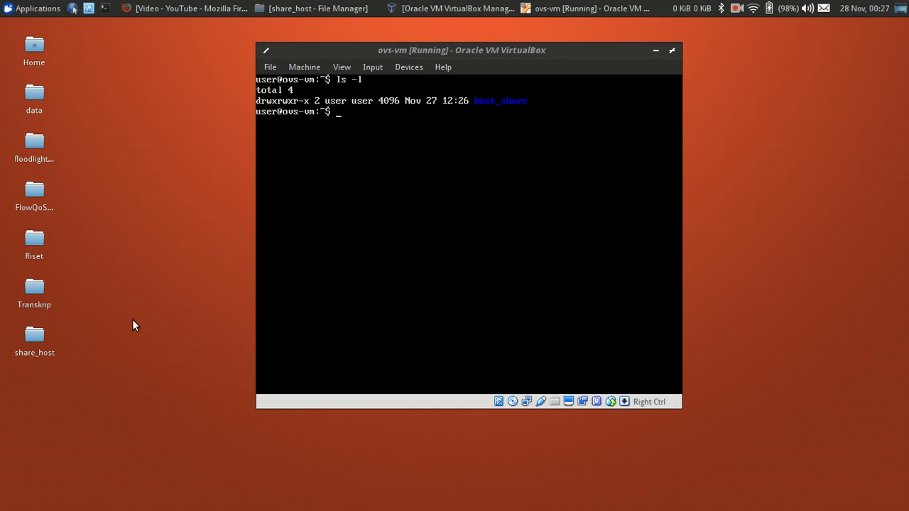
{"action": "mouse_move", "coordinate": [554, 405]}
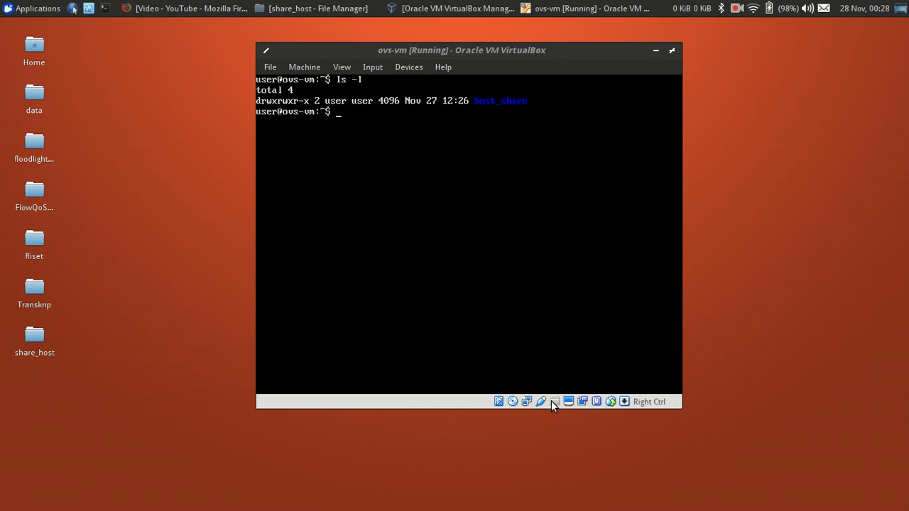
{"action": "mouse_move", "coordinate": [568, 402]}
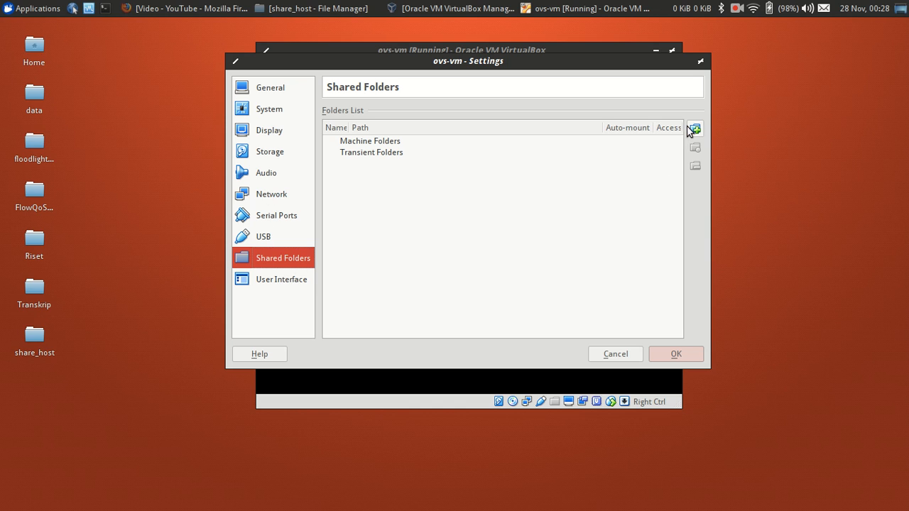
Browse for the host path, first picking Riset, then correcting it to Desktop/share_host
{"action": "left_click", "coordinate": [695, 129]}
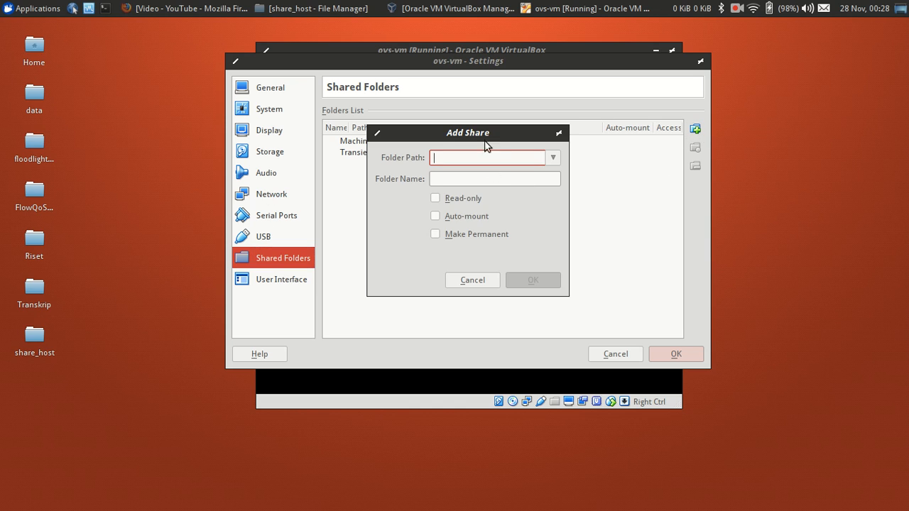
{"action": "left_click", "coordinate": [553, 157]}
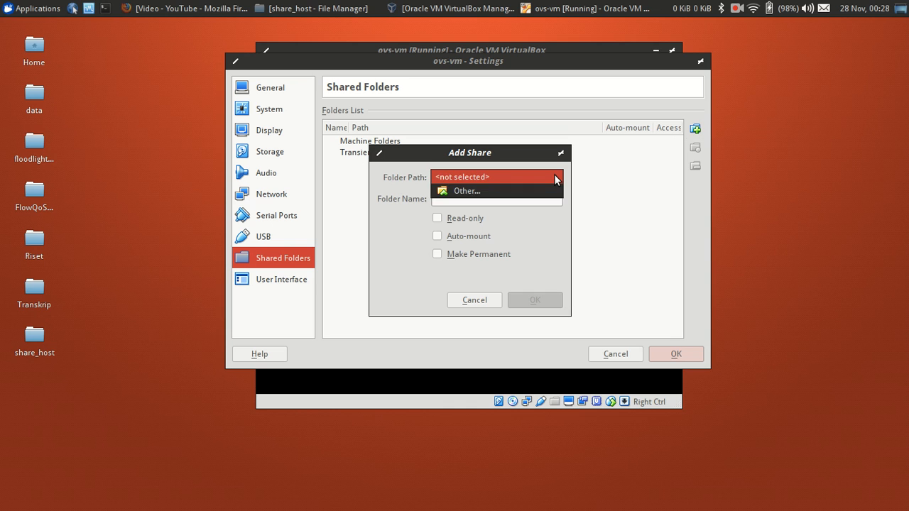
{"action": "left_click", "coordinate": [467, 191]}
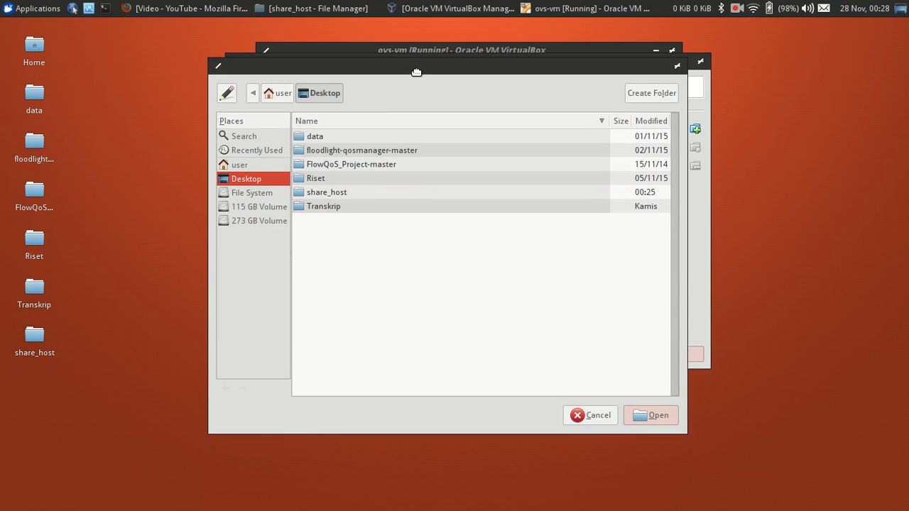
{"action": "left_click", "coordinate": [315, 178]}
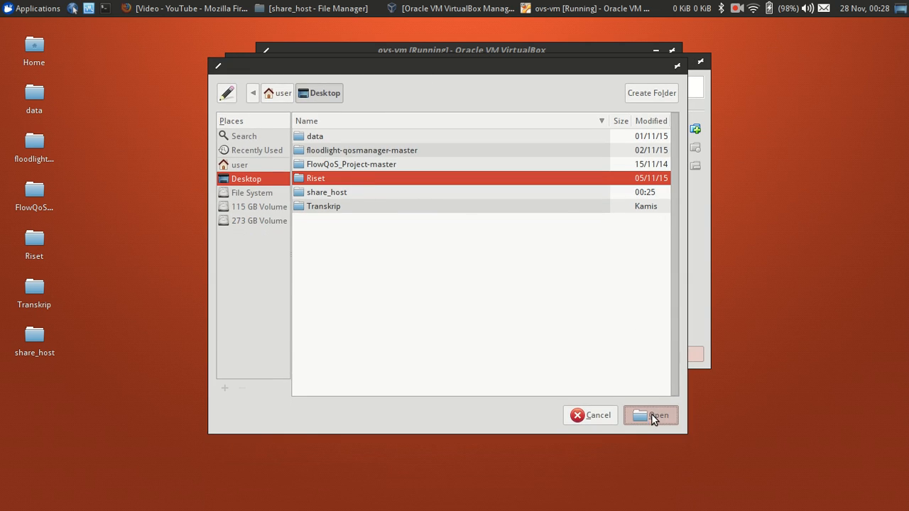
{"action": "left_click", "coordinate": [650, 415]}
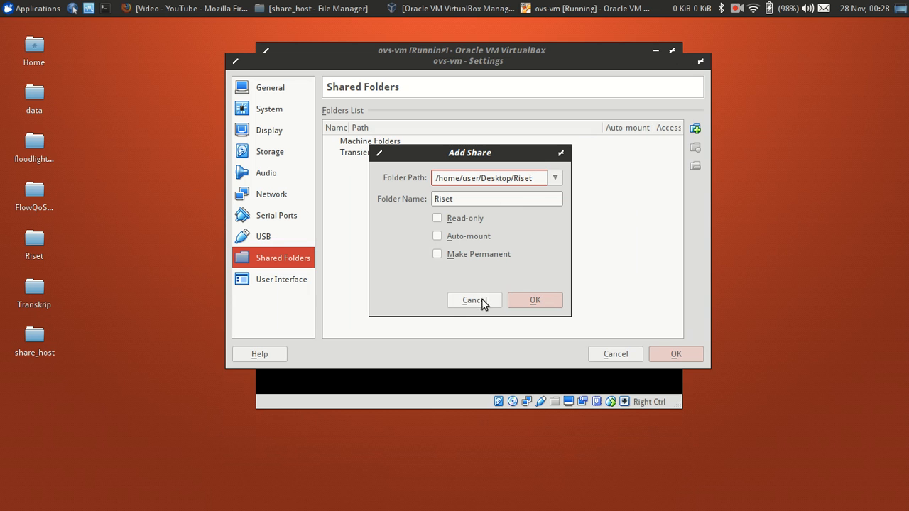
{"action": "left_click", "coordinate": [555, 178]}
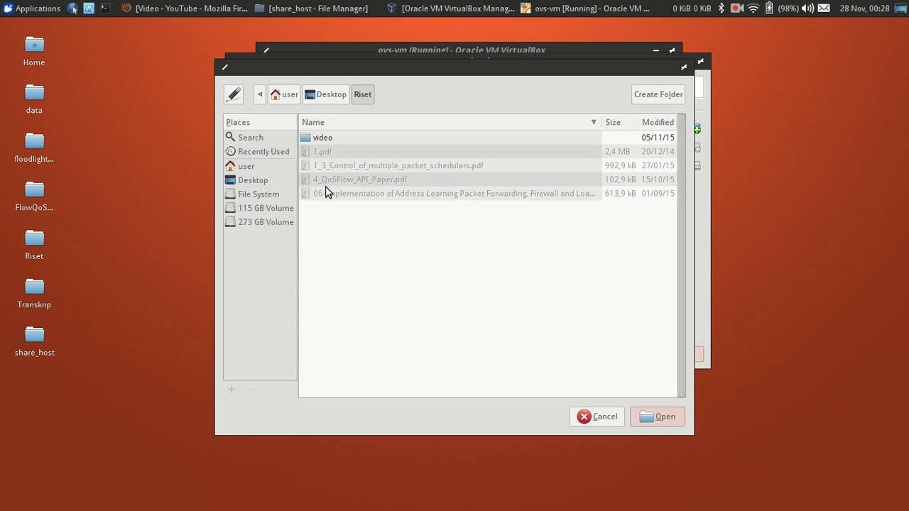
{"action": "left_click", "coordinate": [246, 165]}
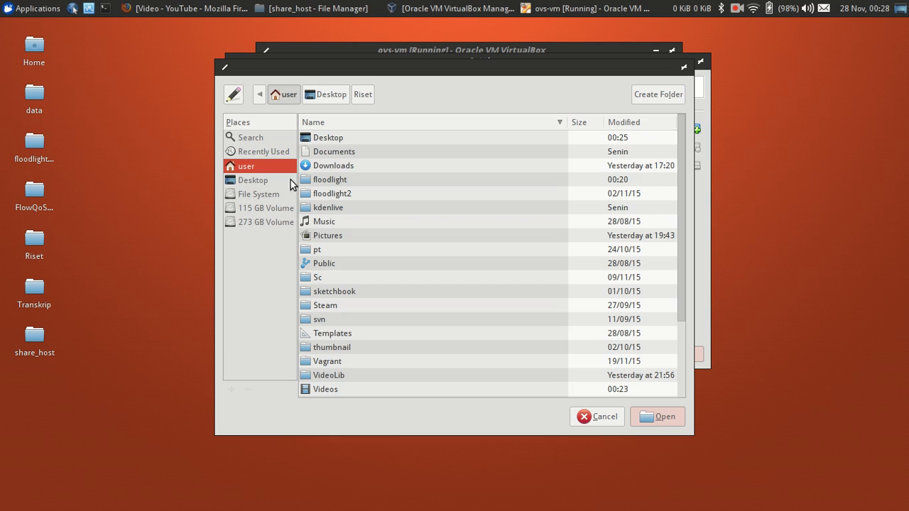
{"action": "left_click", "coordinate": [253, 180]}
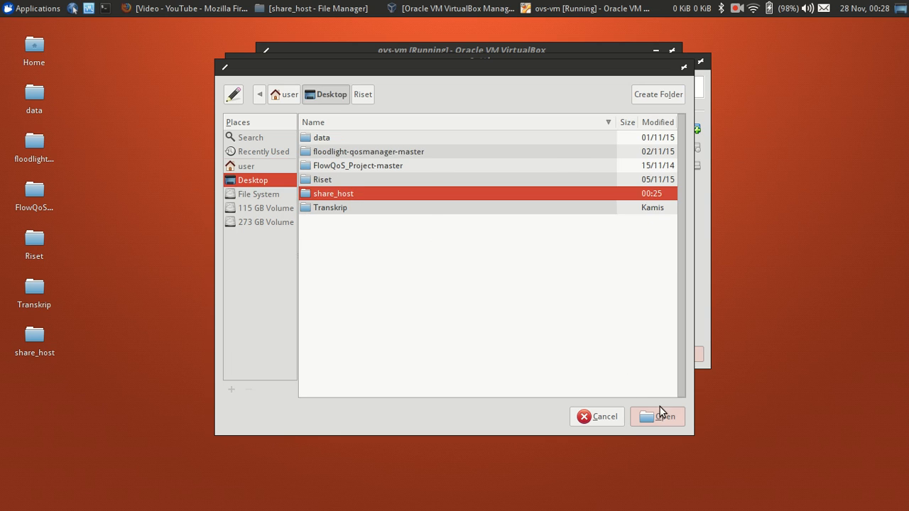
{"action": "left_click", "coordinate": [656, 416]}
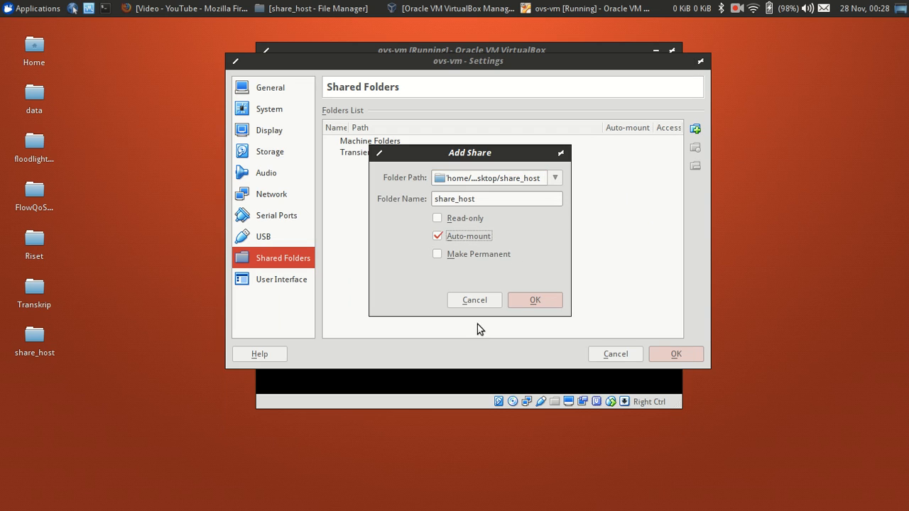
Add share_host as an auto-mounted shared folder and apply the settings
{"action": "left_click", "coordinate": [535, 300]}
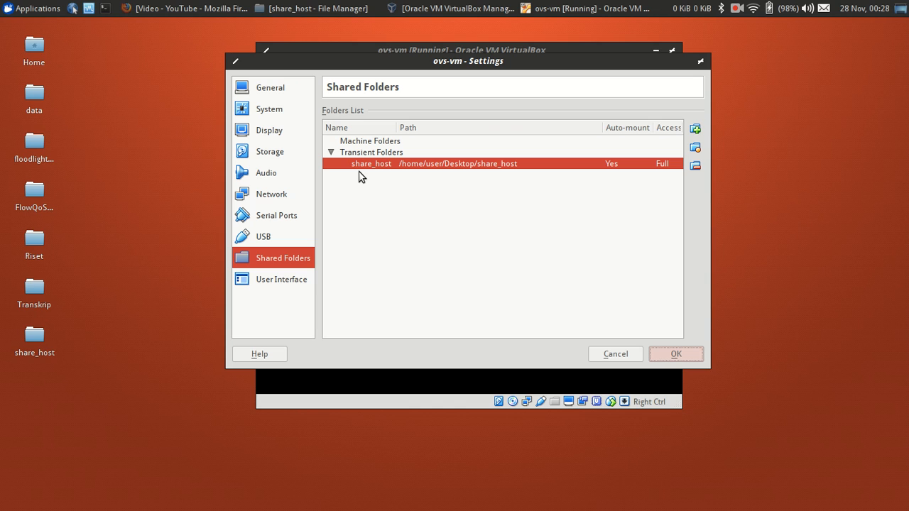
{"action": "mouse_move", "coordinate": [368, 118]}
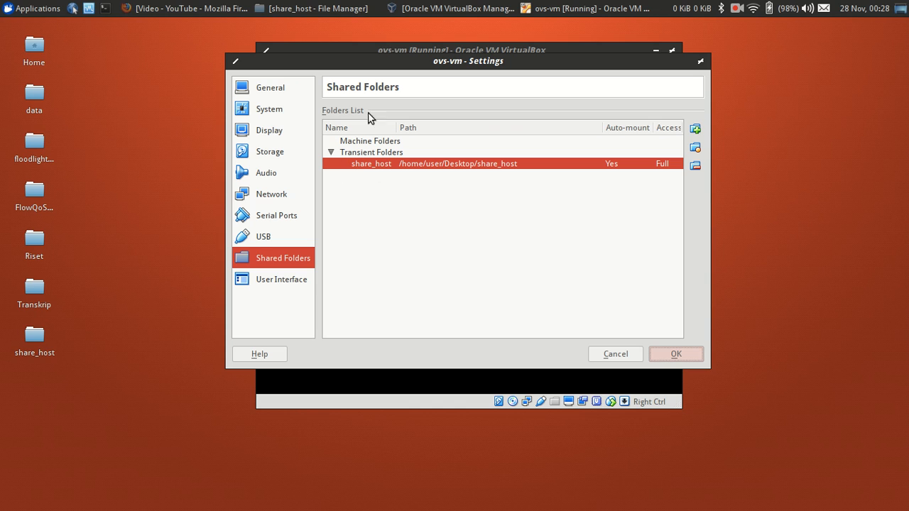
{"action": "mouse_move", "coordinate": [462, 142]}
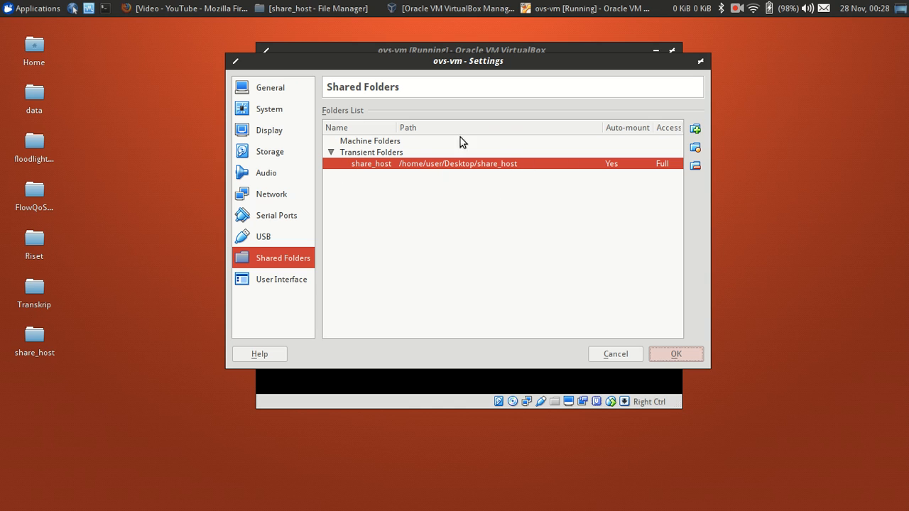
{"action": "mouse_move", "coordinate": [623, 165]}
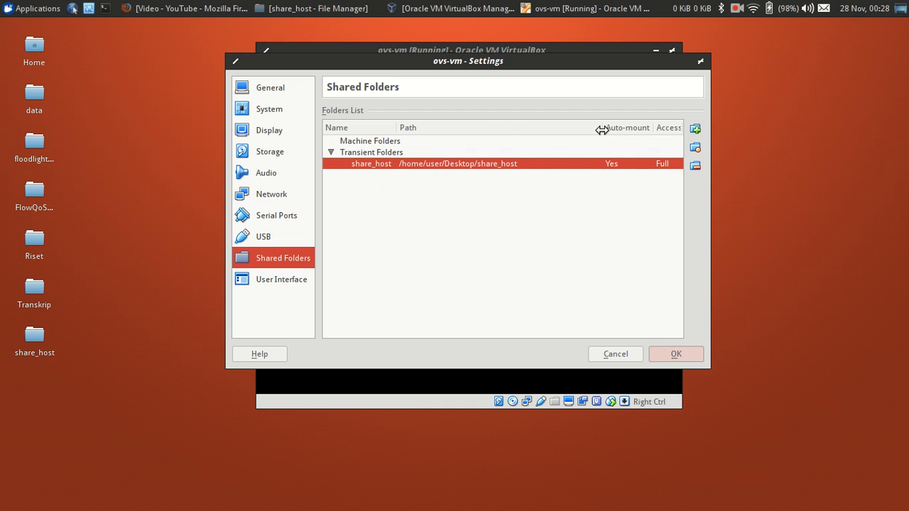
{"action": "left_click", "coordinate": [676, 354]}
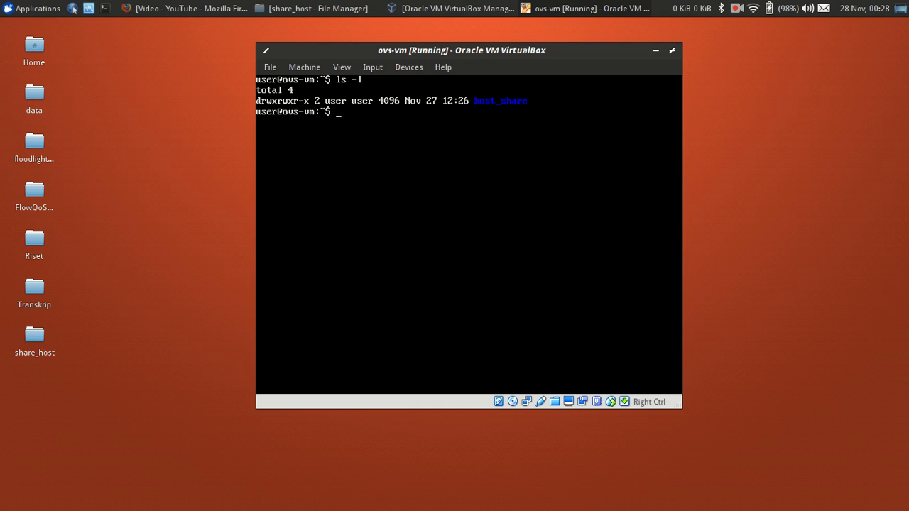
{"action": "mouse_move", "coordinate": [419, 78]}
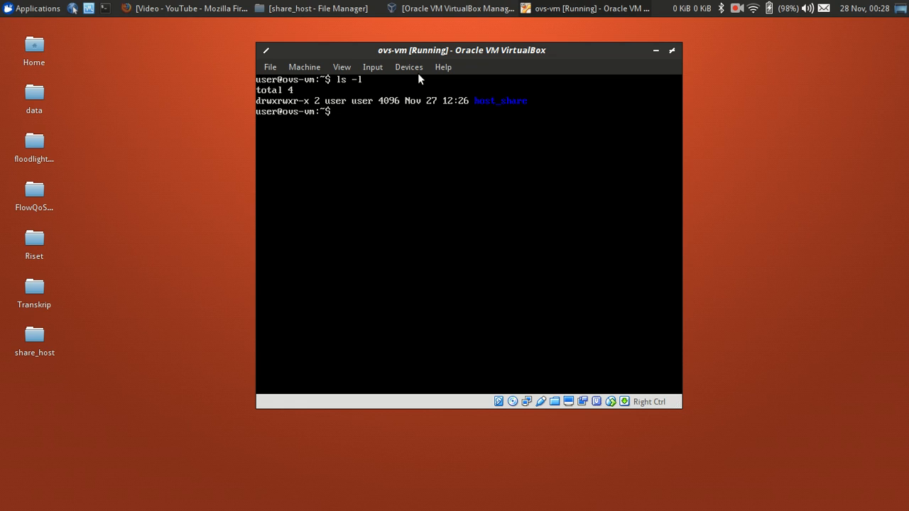
Begin 'sudo mount -t vboxsf -o rw,uid=1000,gid=1000' in the guest shell
{"action": "type", "text": "sudo"}
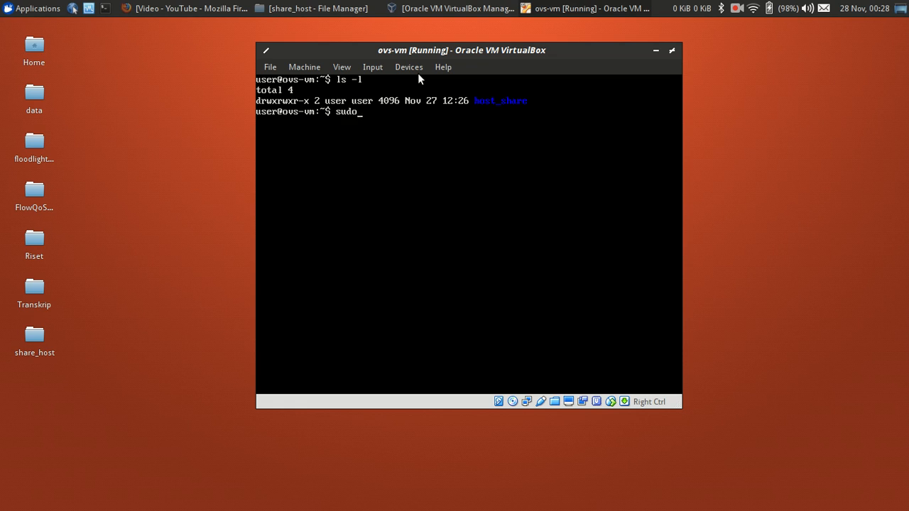
{"action": "type", "text": "mount -t"}
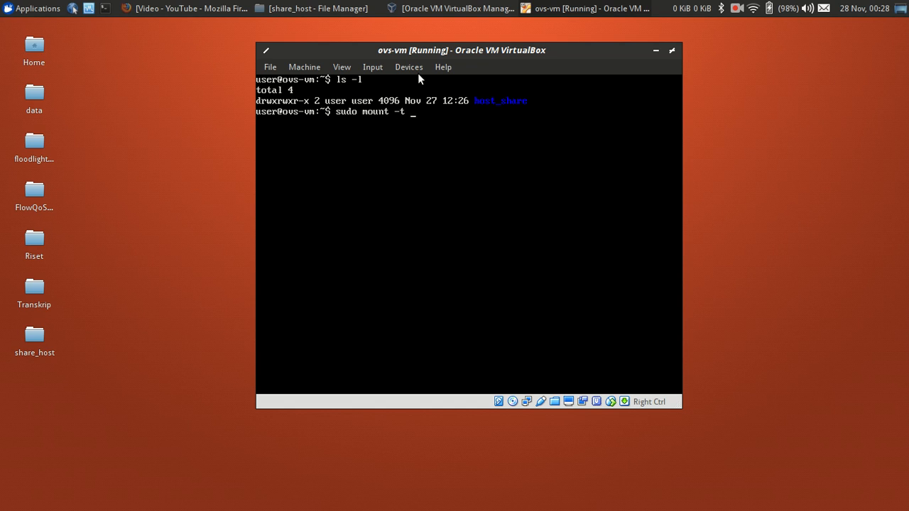
{"action": "type", "text": "vboxsf"}
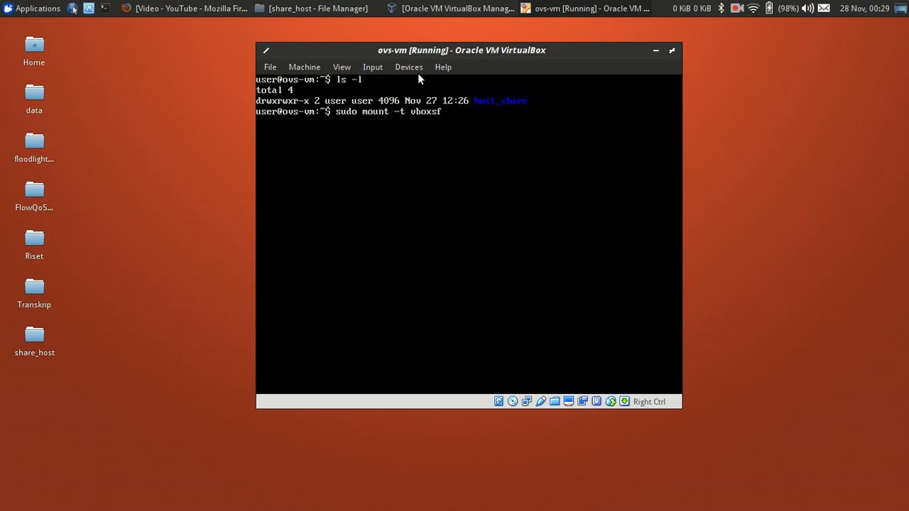
{"action": "type", "text": "-o"}
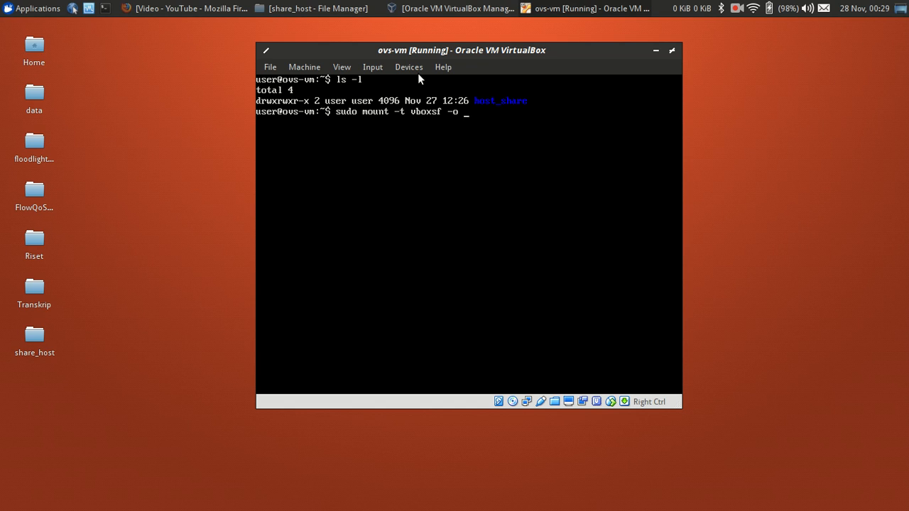
{"action": "type", "text": "rw"}
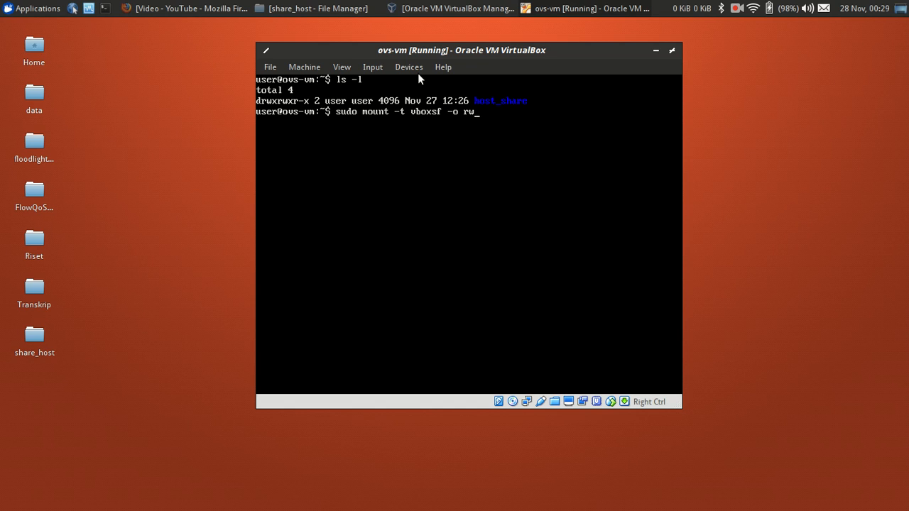
{"action": "type", "text": ","}
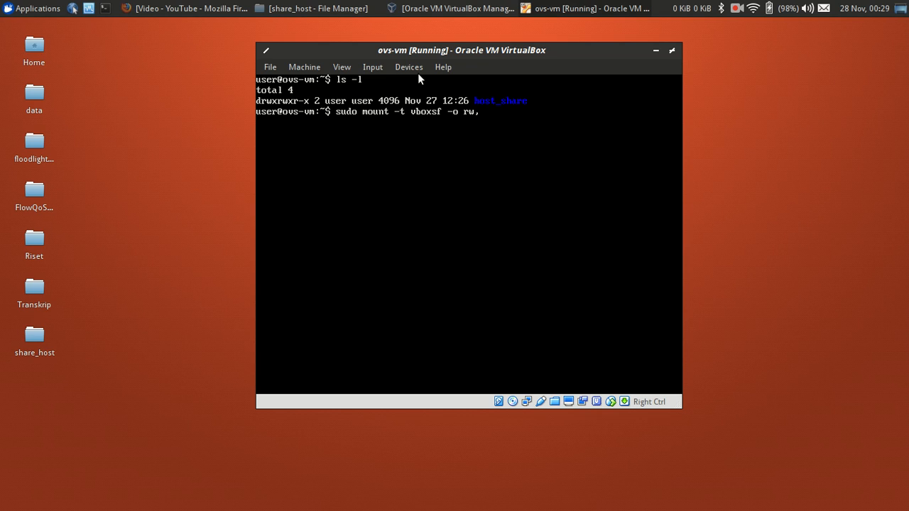
{"action": "type", "text": "uid="}
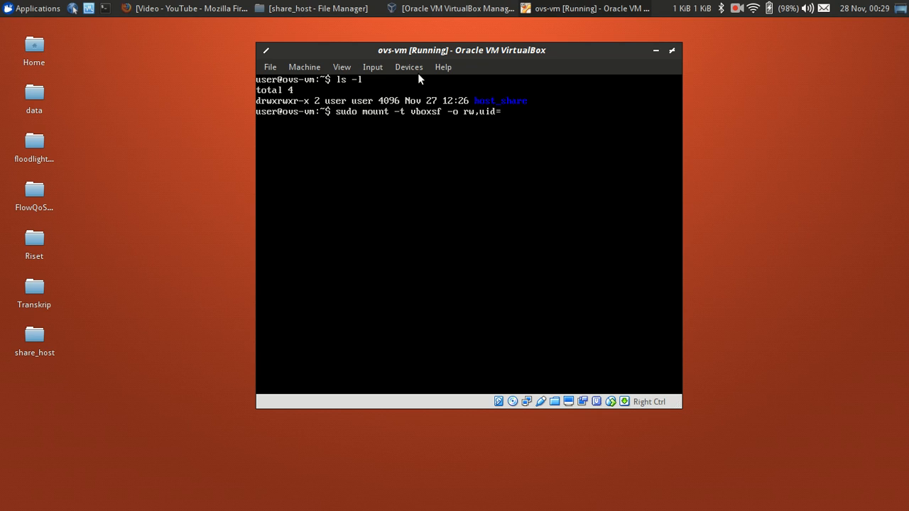
{"action": "type", "text": "1000,"}
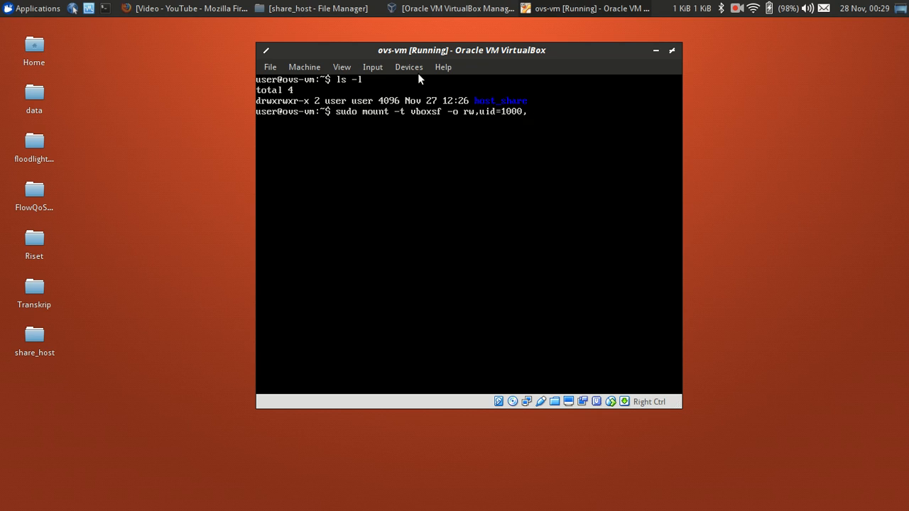
{"action": "type", "text": "gid=1000"}
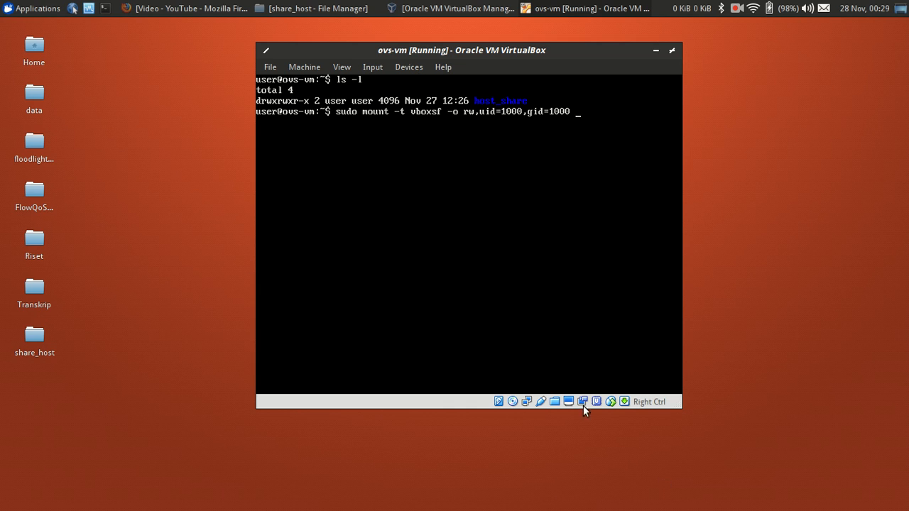
{"action": "mouse_move", "coordinate": [582, 401]}
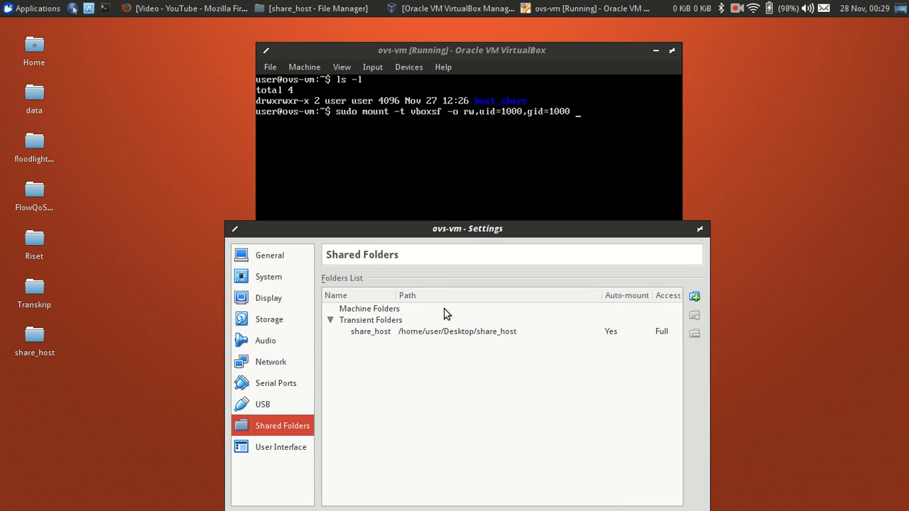
Check the share_host entry in Shared Folders settings and close the dialog
{"action": "left_click", "coordinate": [370, 331]}
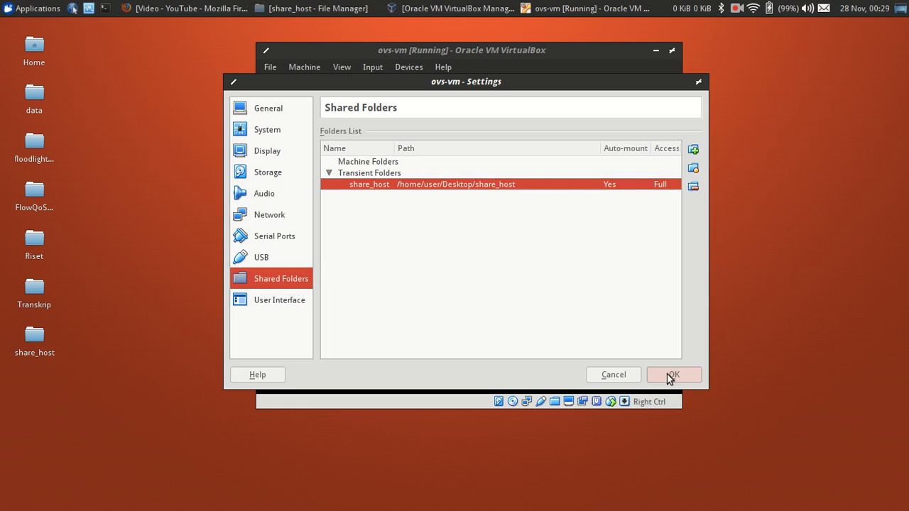
{"action": "left_click", "coordinate": [672, 374]}
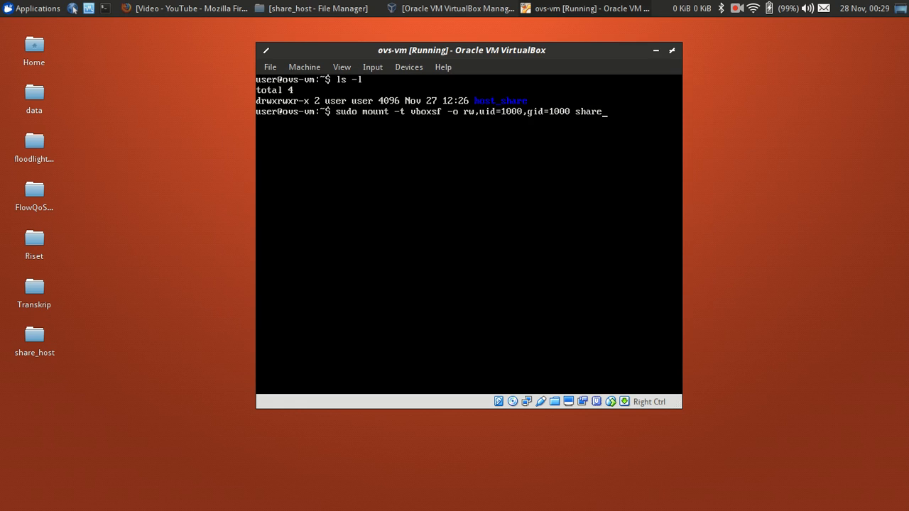
Complete the command with share_host /home/user/host_share/ and run it with sudo
{"action": "type", "text": "host"}
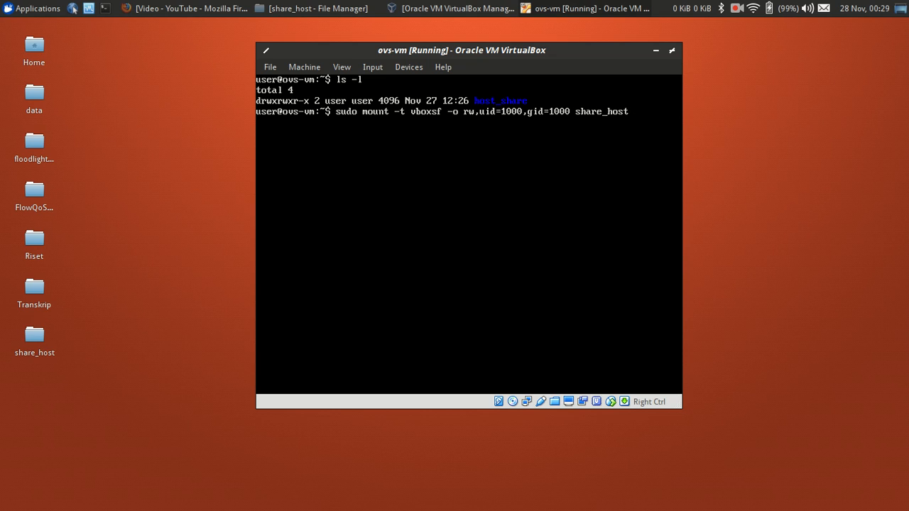
{"action": "type", "text": "/h"}
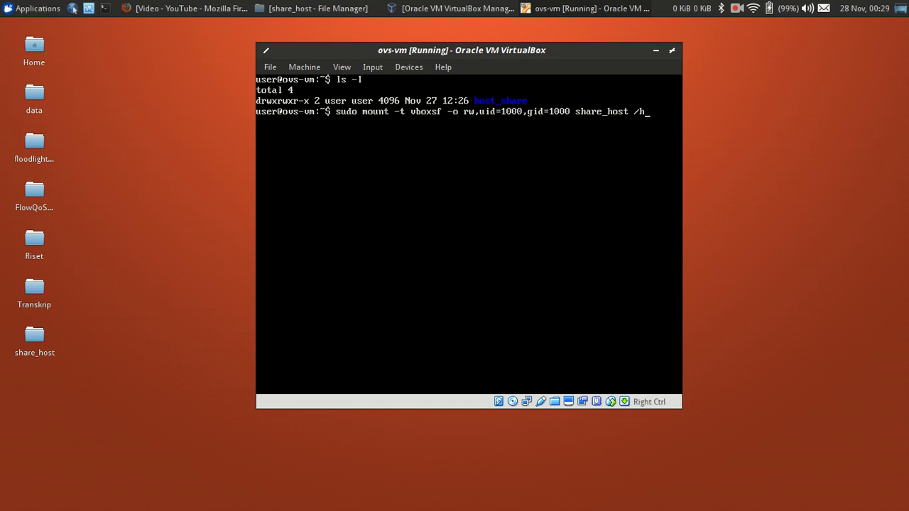
{"action": "type", "text": "os"}
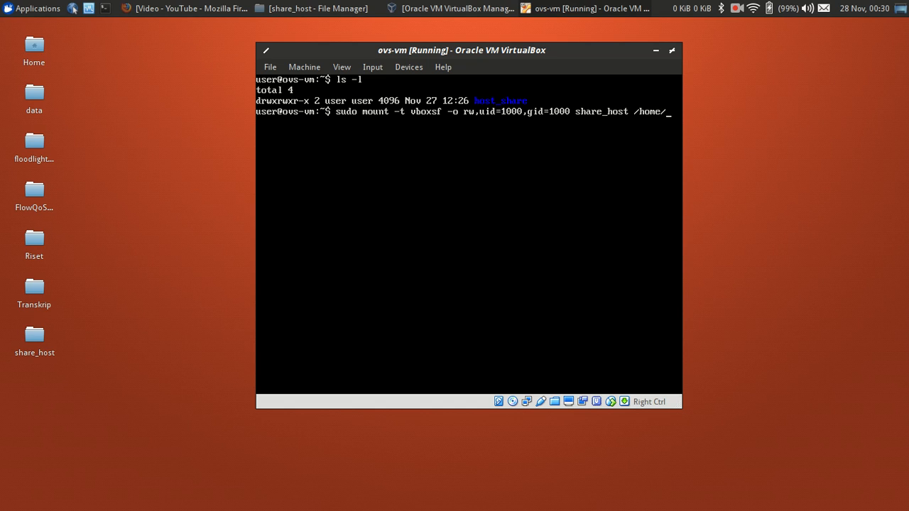
{"action": "type", "text": "user/"}
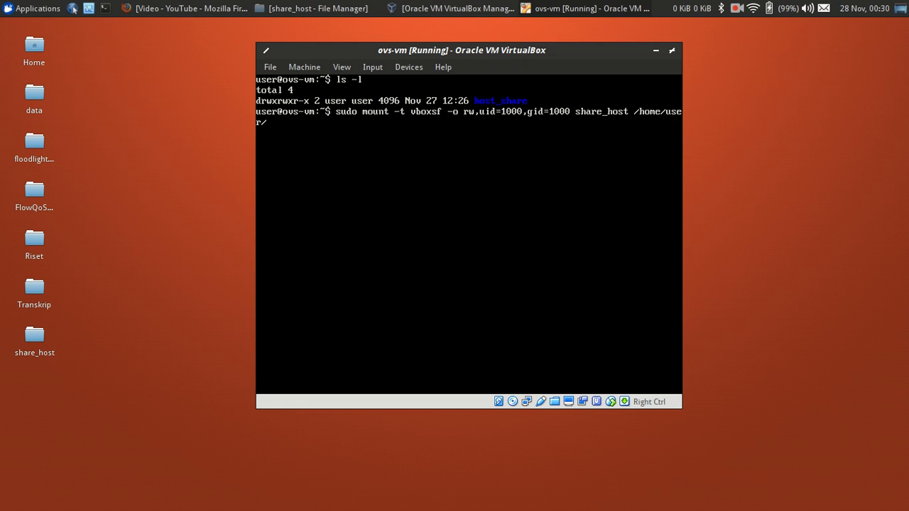
{"action": "type", "text": "host_share/"}
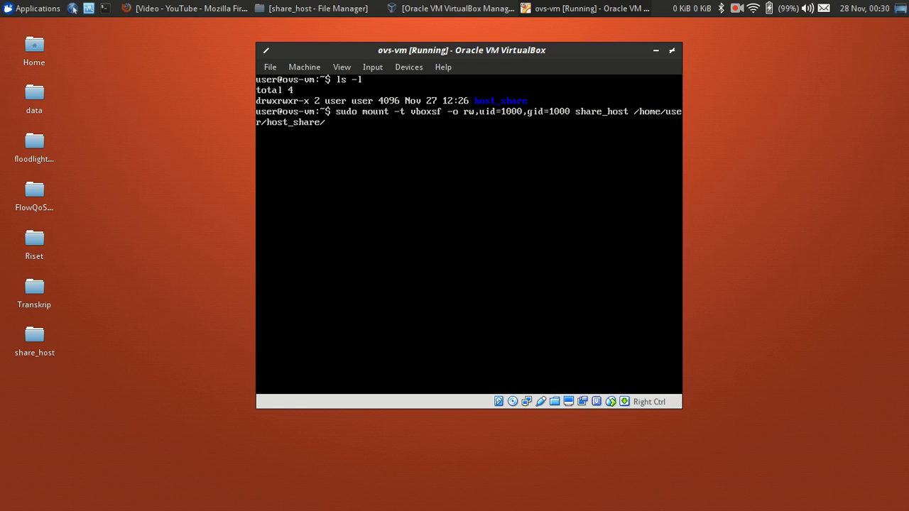
{"action": "key", "text": "Return"}
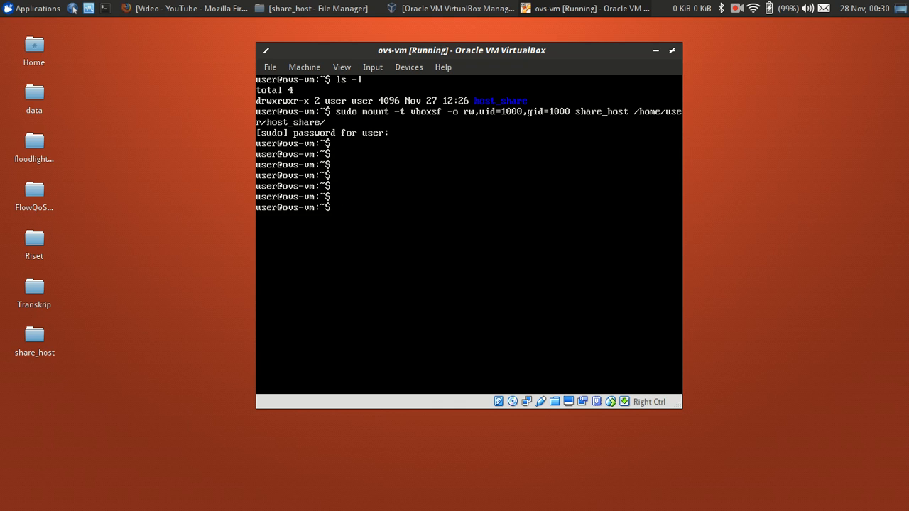
Verify the mount with ls -l and change into host_share
{"action": "type", "text": "ls -l"}
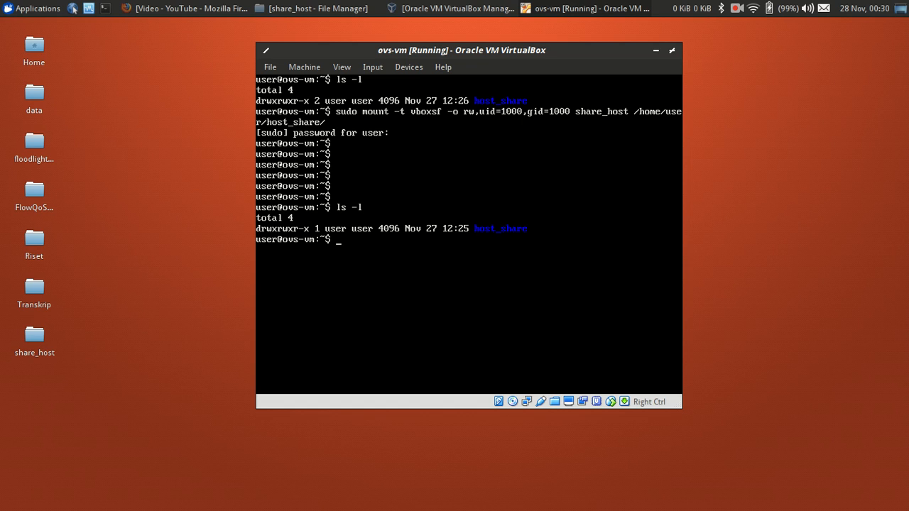
{"action": "type", "text": "cd"}
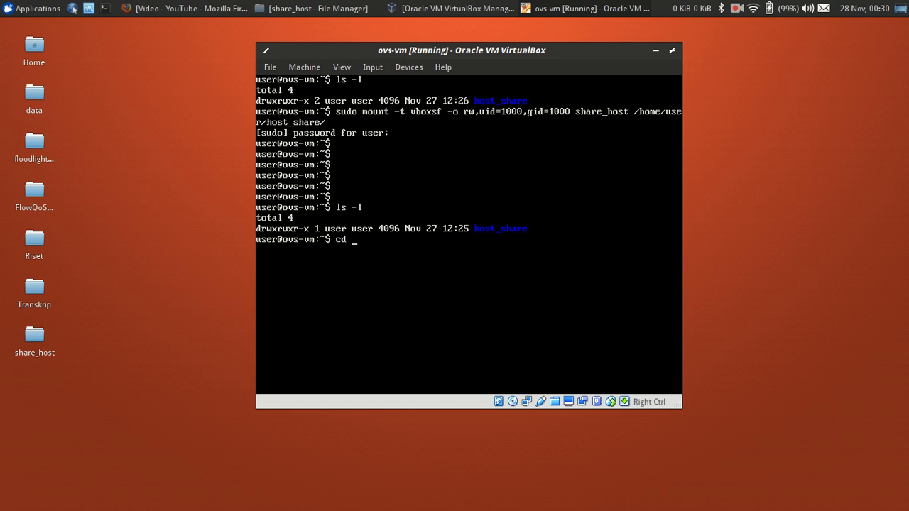
{"action": "type", "text": "hos"}
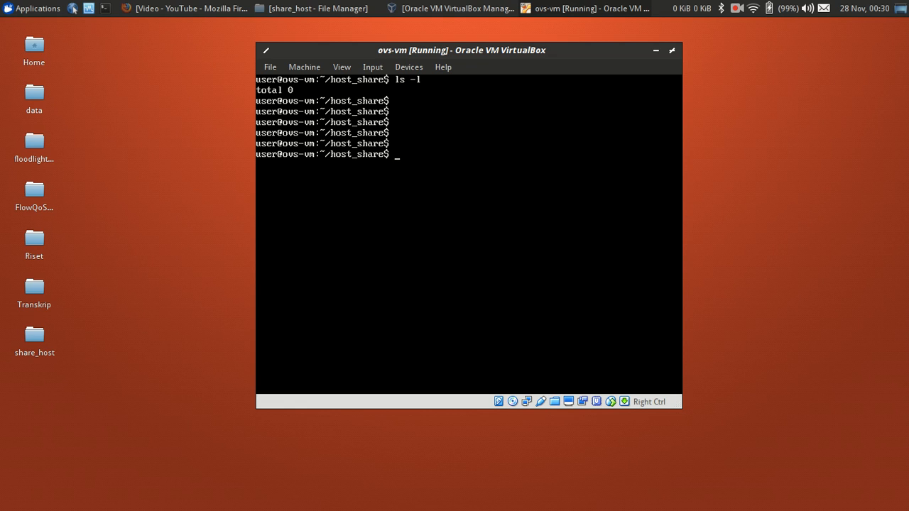
Launch nano on a new test.txt inside host_share, fixing a mistyped name
{"action": "type", "text": "na"}
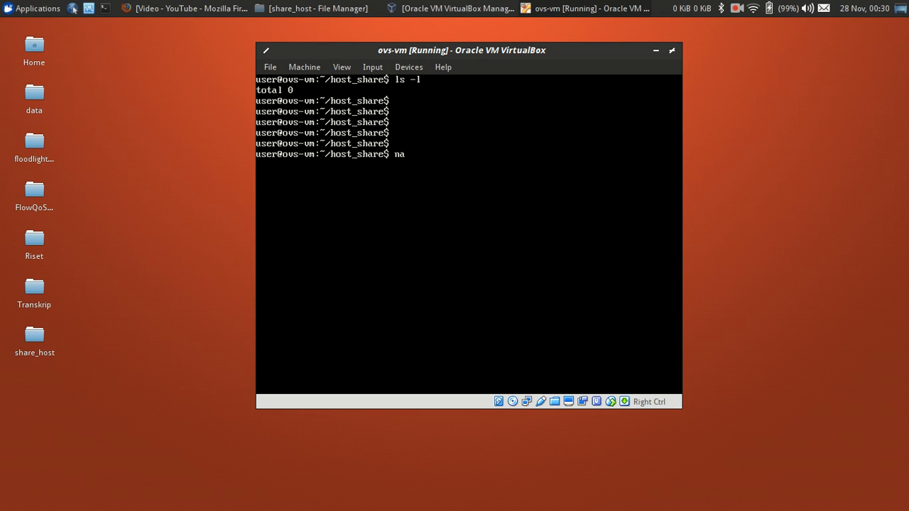
{"action": "type", "text": "no"}
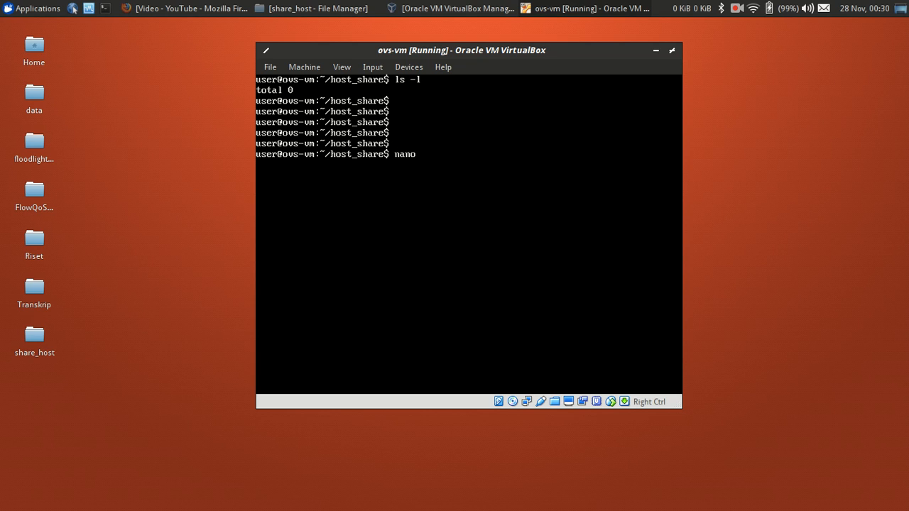
{"action": "type", "text": "sa"}
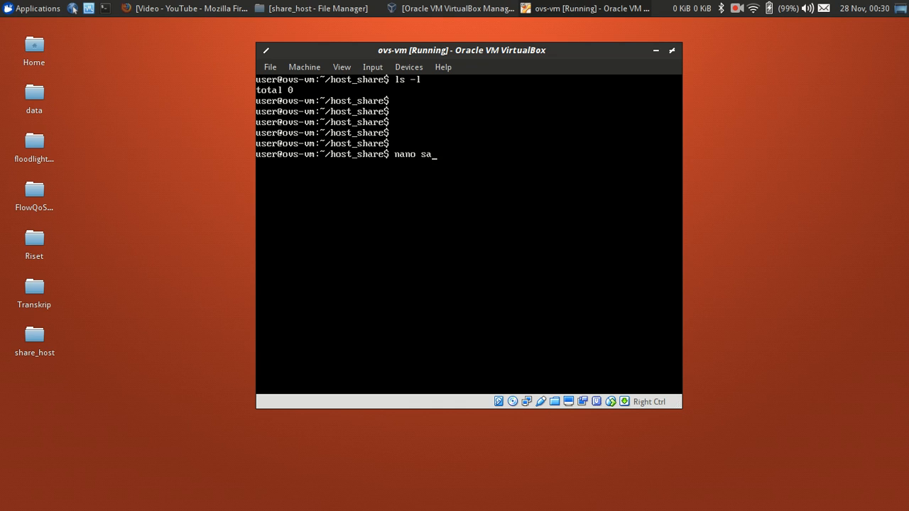
{"action": "key", "text": "BackSpace"}
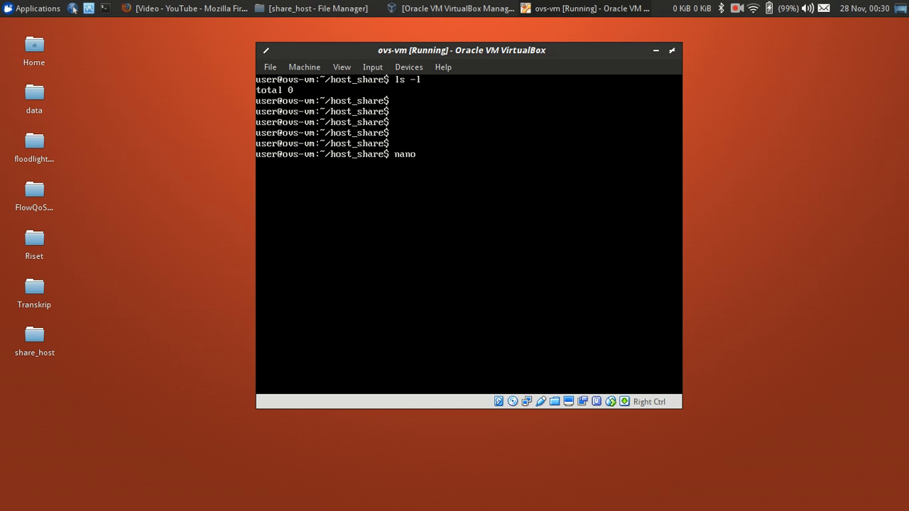
{"action": "type", "text": "test"}
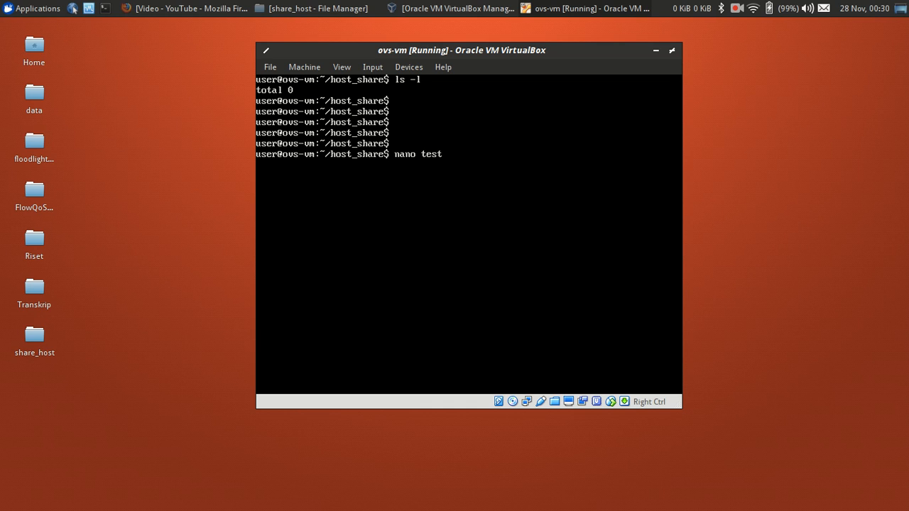
{"action": "type", "text": ".txt"}
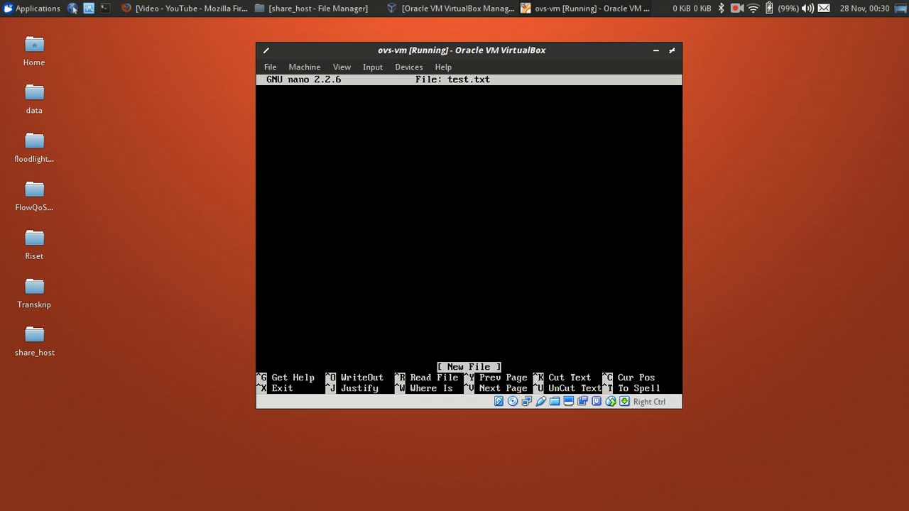
Write 'This file create from GUEST VM' in nano, save test.txt with Ctrl+O and exit
{"action": "type", "text": "T"}
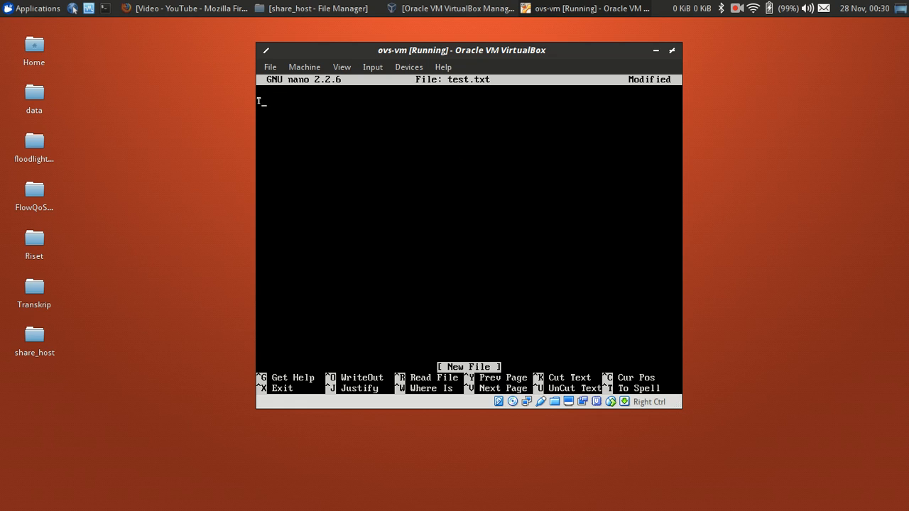
{"action": "type", "text": "his"}
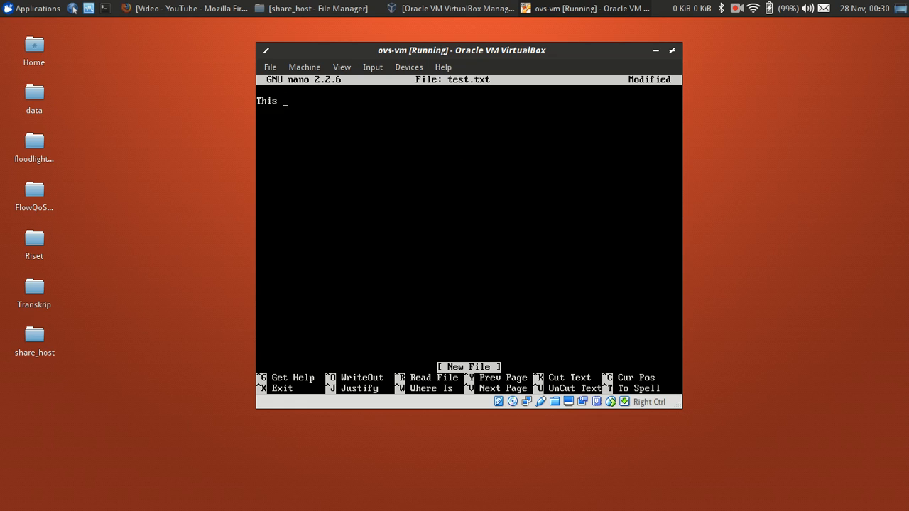
{"action": "type", "text": "s"}
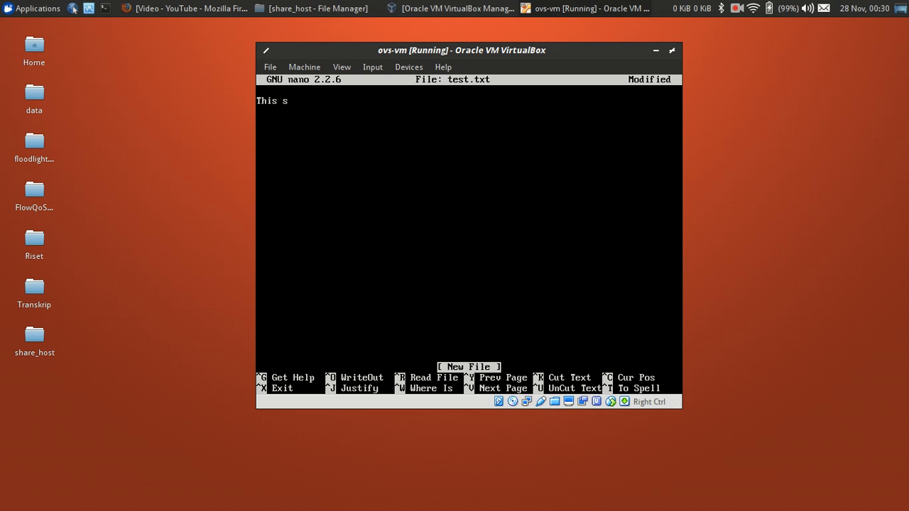
{"action": "key", "text": "BackSpace"}
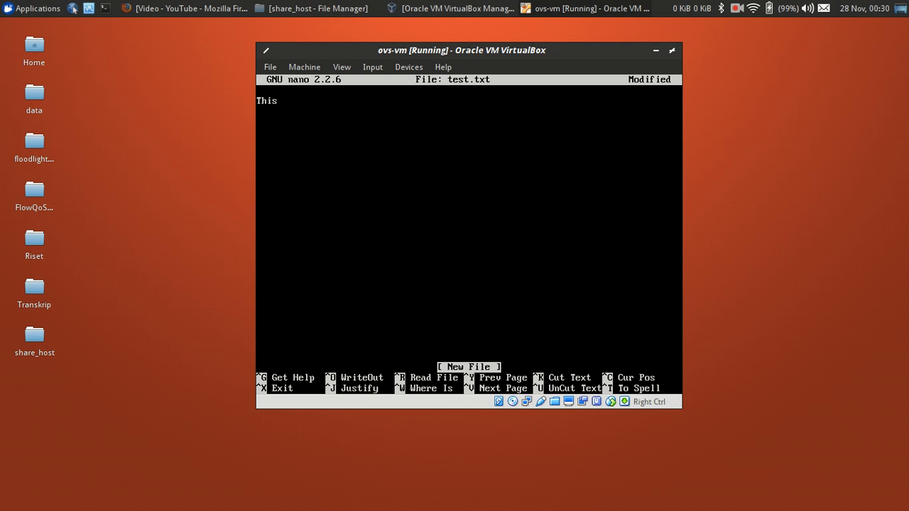
{"action": "type", "text": "file create from"}
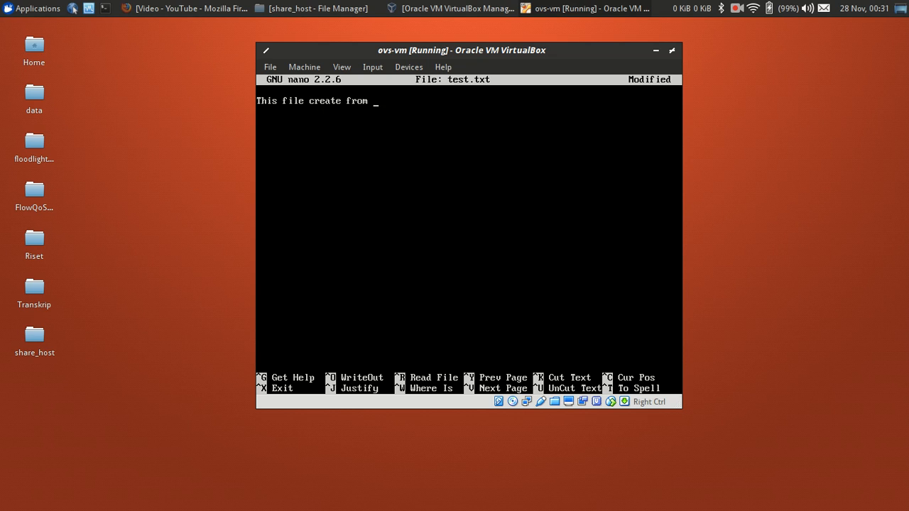
{"action": "type", "text": "GUEST"}
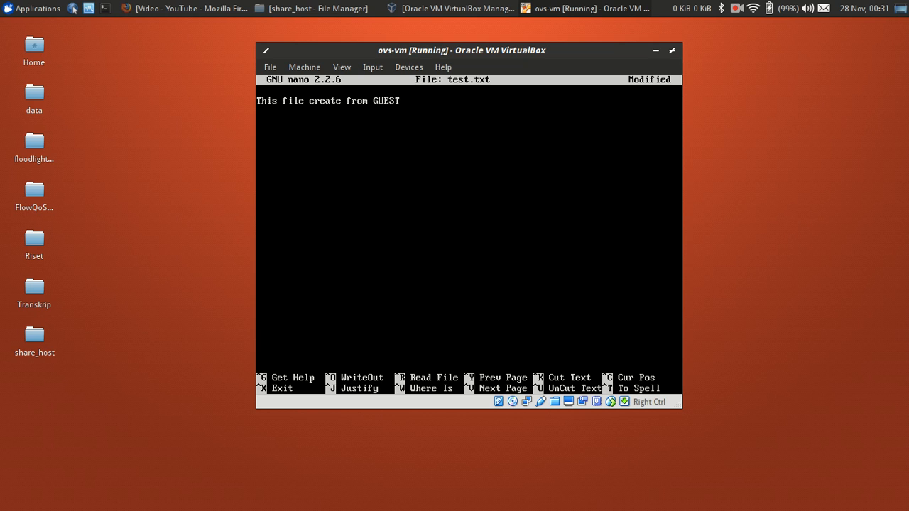
{"action": "key", "text": "ctrl+o"}
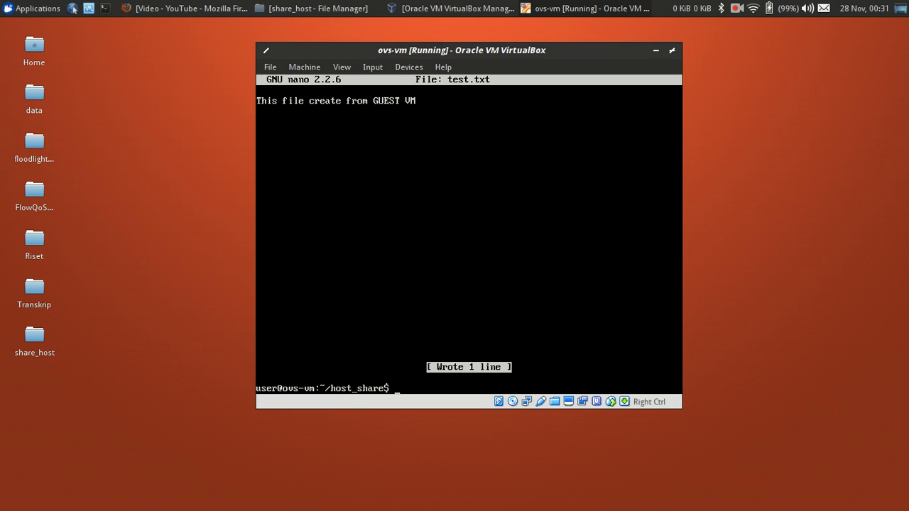
{"action": "key", "text": "ctrl+x"}
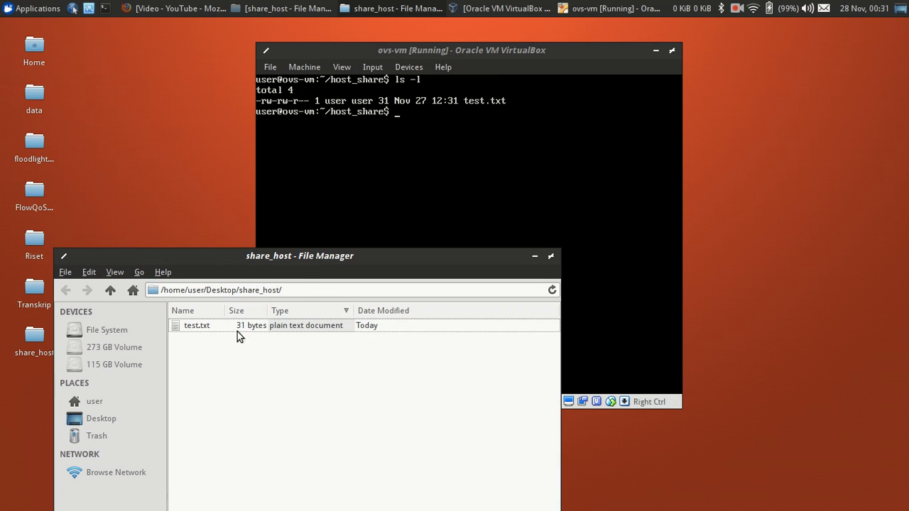
View test.txt on the host, confirming the line 'This file create from GUEST VM', then close it
{"action": "double_click", "coordinate": [196, 325]}
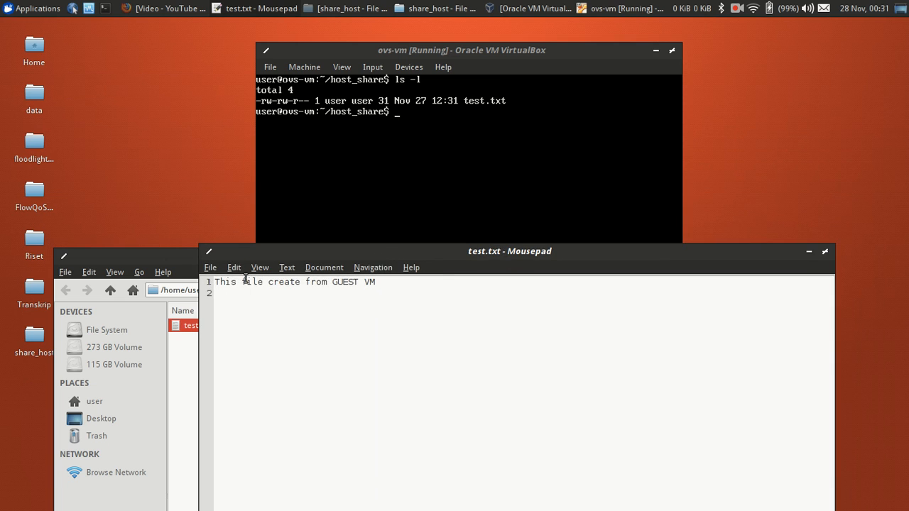
{"action": "triple_click", "coordinate": [291, 282]}
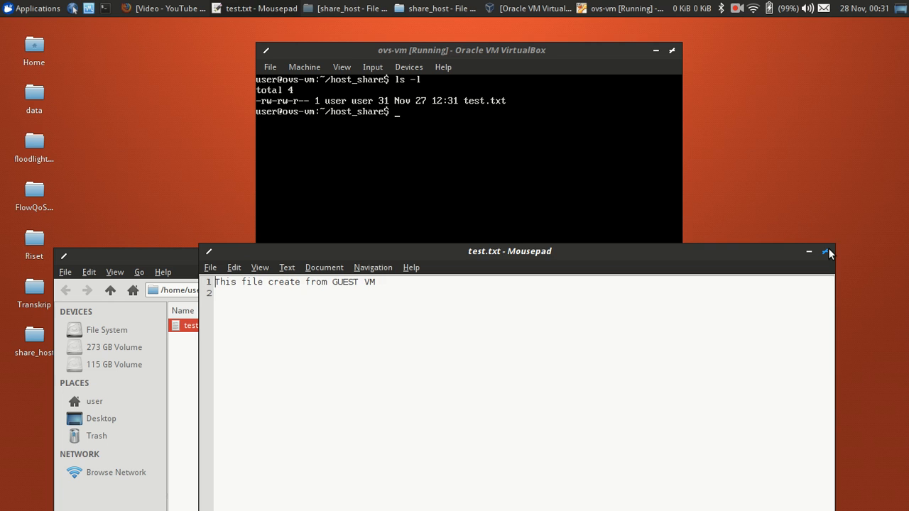
{"action": "left_click", "coordinate": [828, 252]}
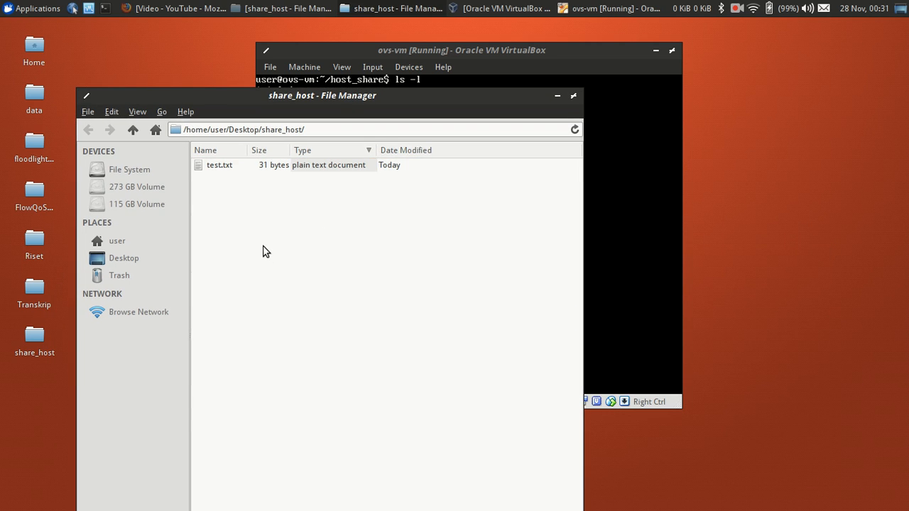
Create an empty file named Host.txt in the host's share_host folder
{"action": "right_click", "coordinate": [267, 252]}
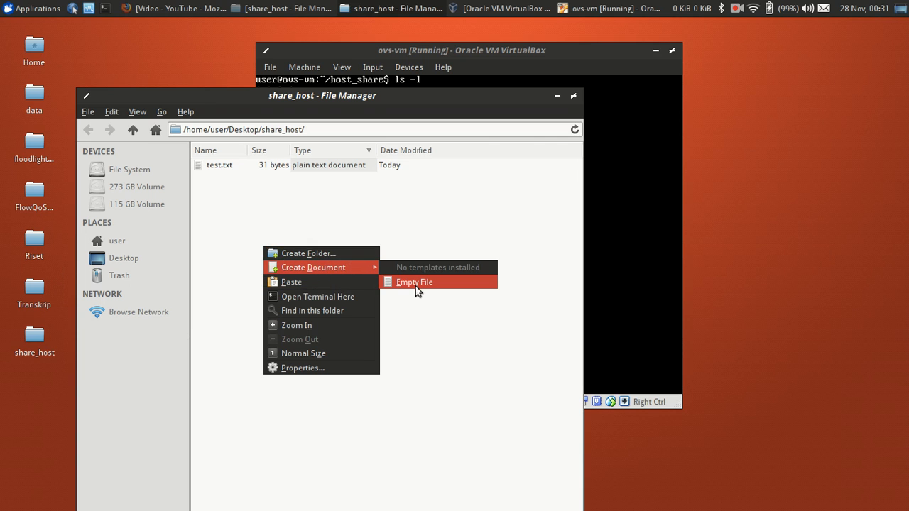
{"action": "left_click", "coordinate": [414, 282]}
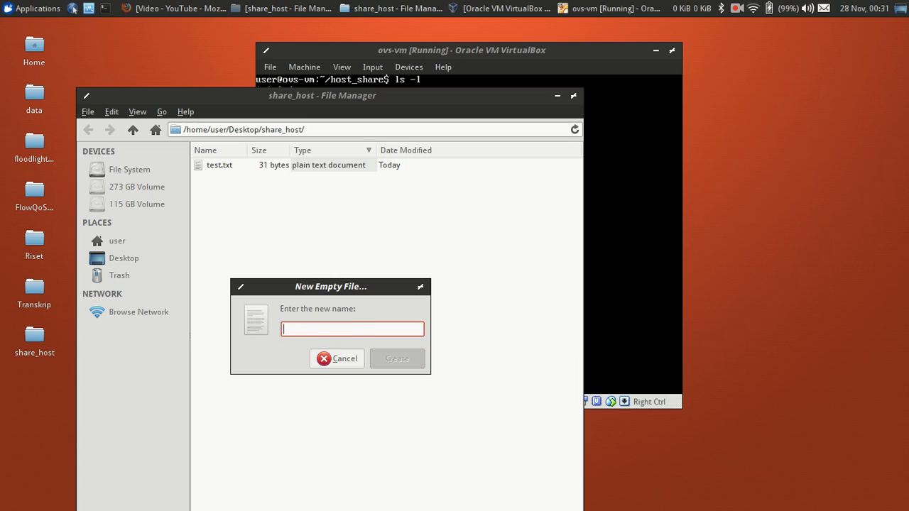
{"action": "type", "text": "Host."}
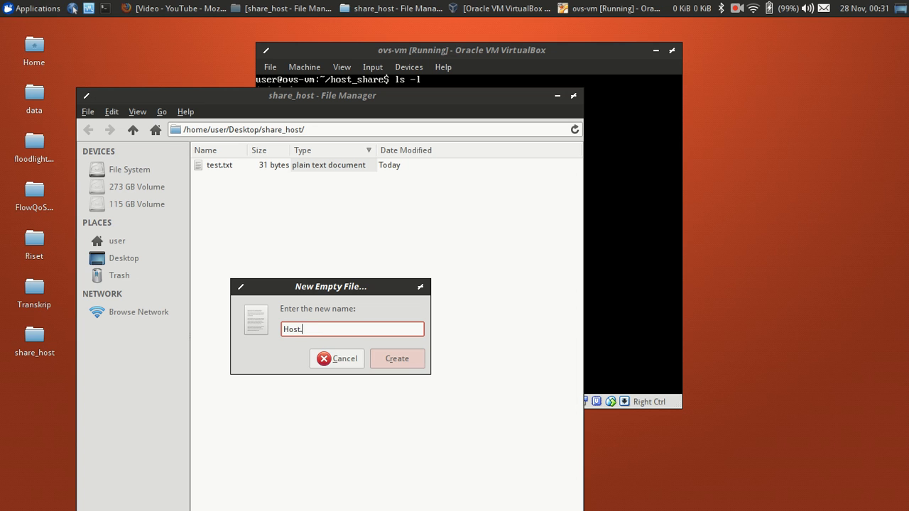
{"action": "left_click", "coordinate": [396, 358]}
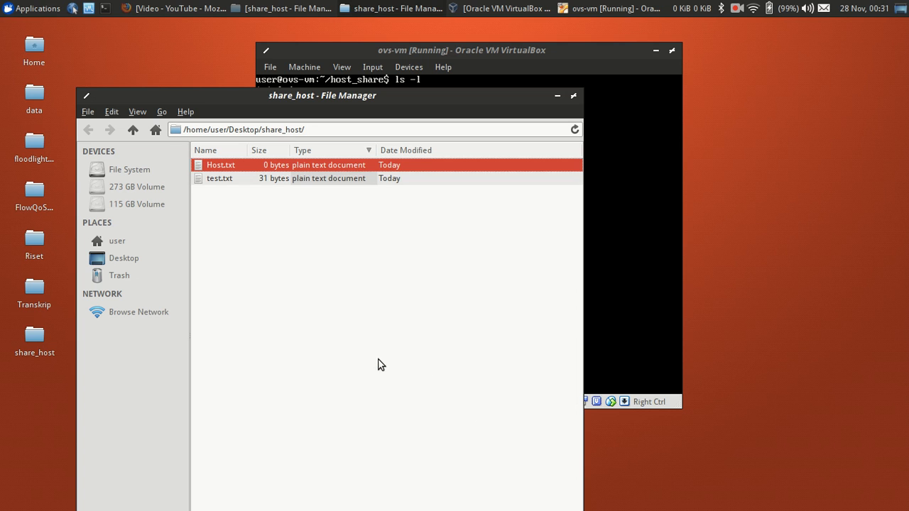
Write 'This file create on HOST' into Host.txt in Mousepad, save and close it
{"action": "double_click", "coordinate": [221, 164]}
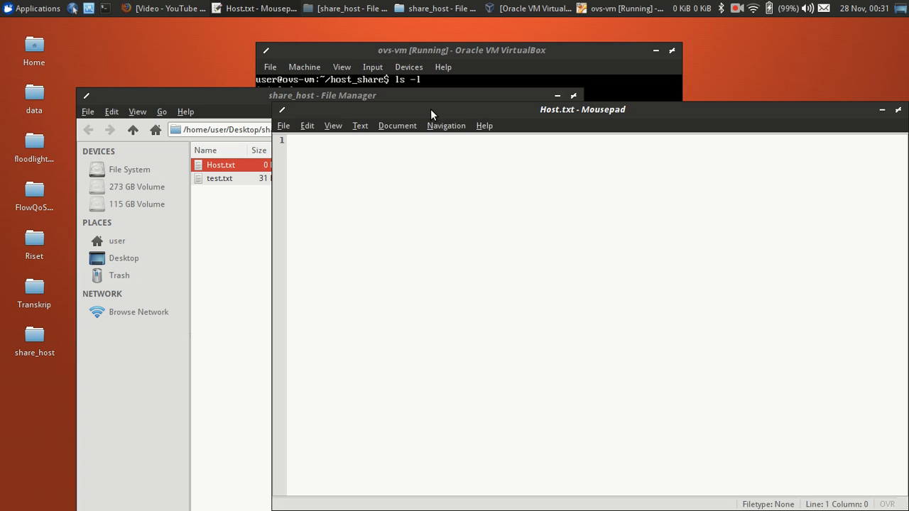
{"action": "type", "text": "s"}
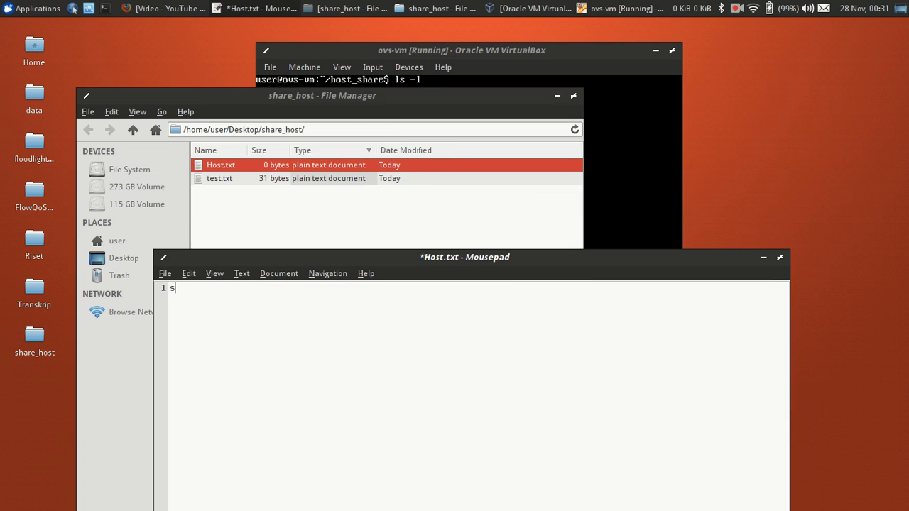
{"action": "type", "text": "This fi"}
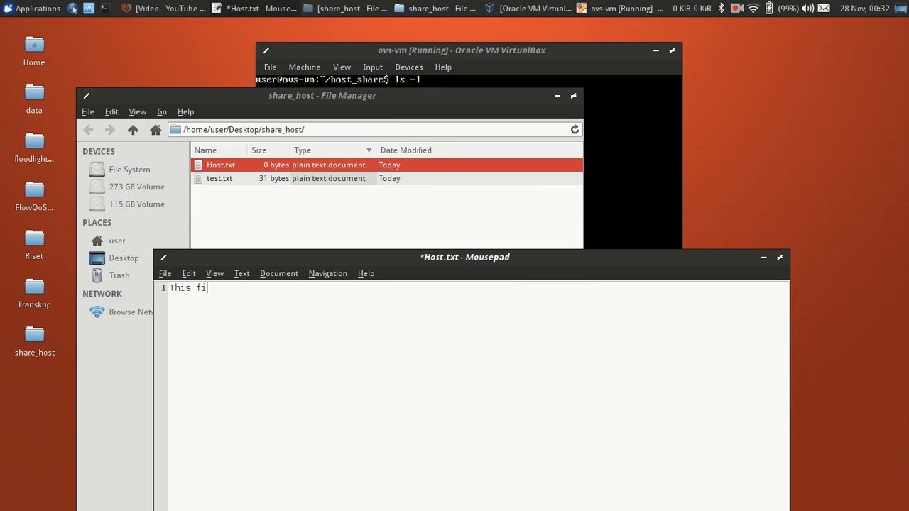
{"action": "type", "text": "le create on"}
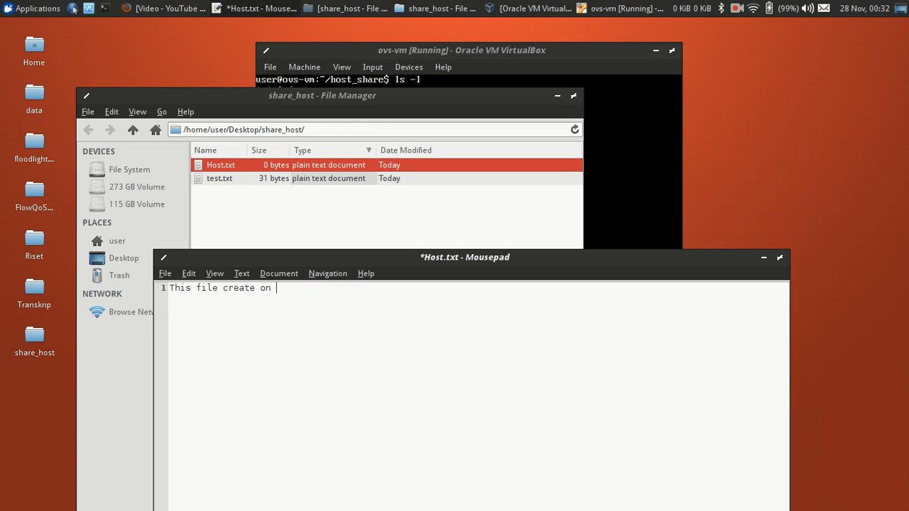
{"action": "type", "text": "HOST"}
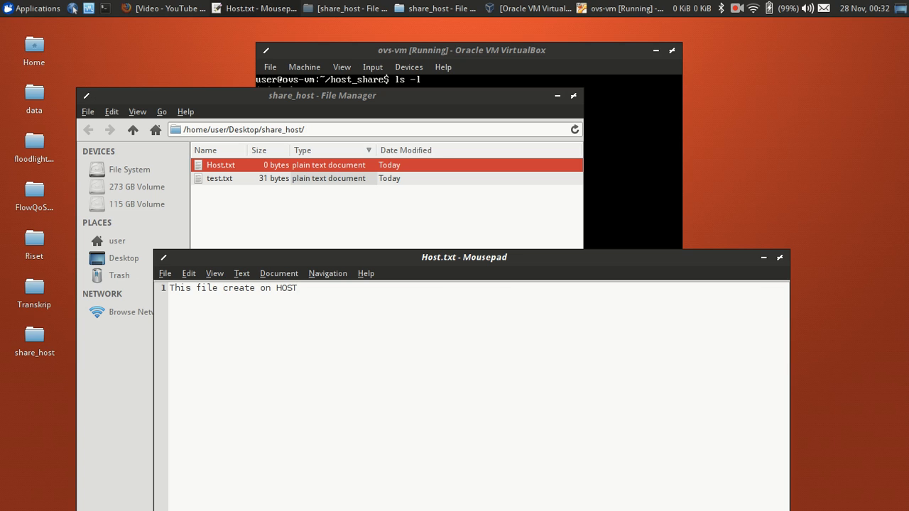
{"action": "left_click", "coordinate": [763, 257]}
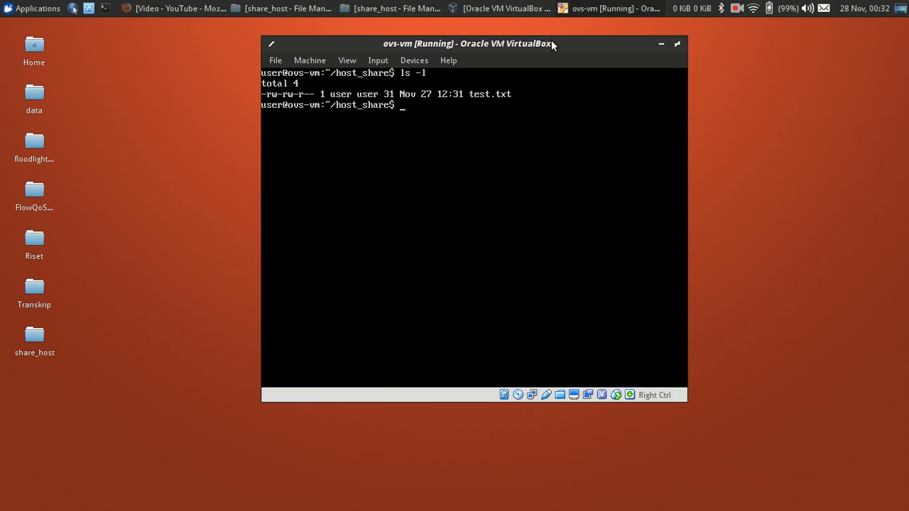
Run ls -l in the guest's ~/host_share and start the cat command for Host.txt
{"action": "type", "text": "ls -l"}
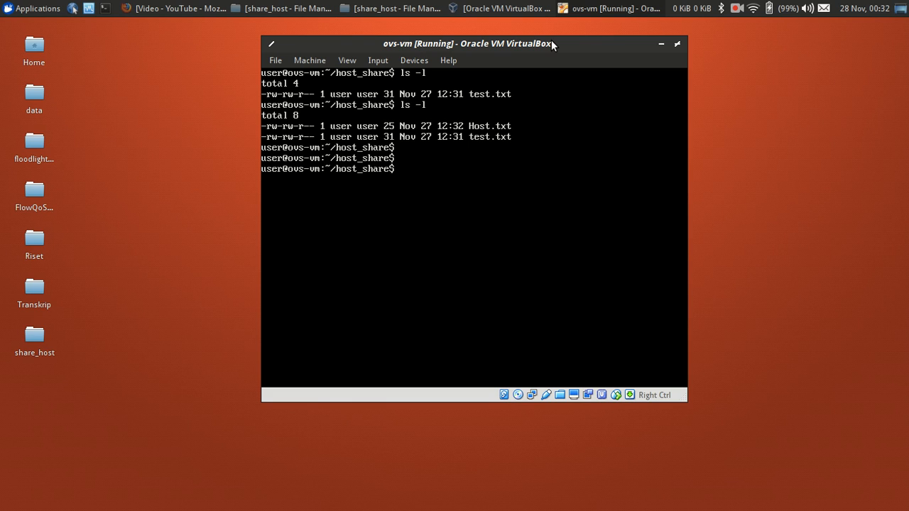
{"action": "type", "text": "cat Host.txt"}
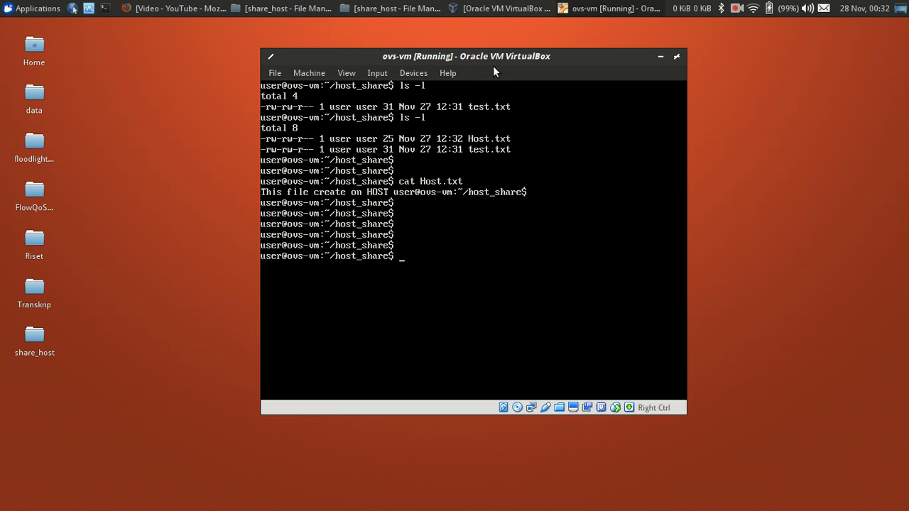
{"action": "mouse_move", "coordinate": [491, 64]}
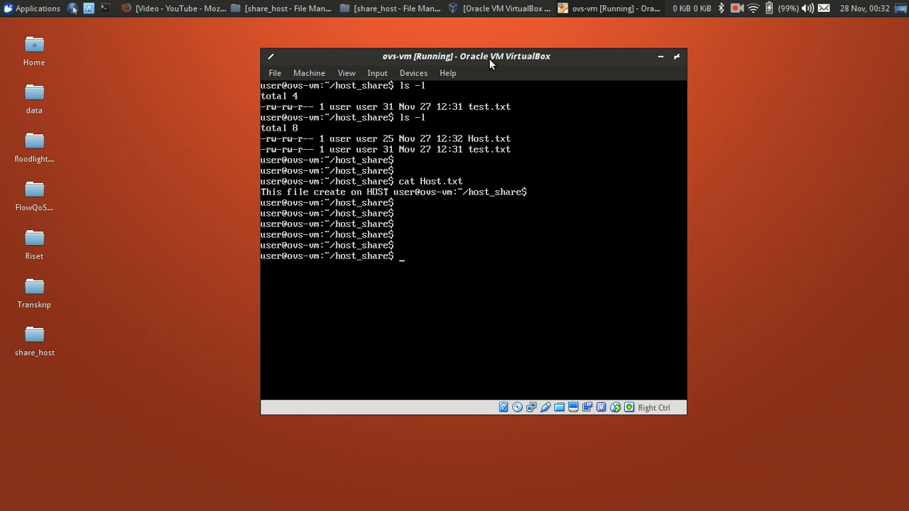
{"action": "mouse_move", "coordinate": [229, 277]}
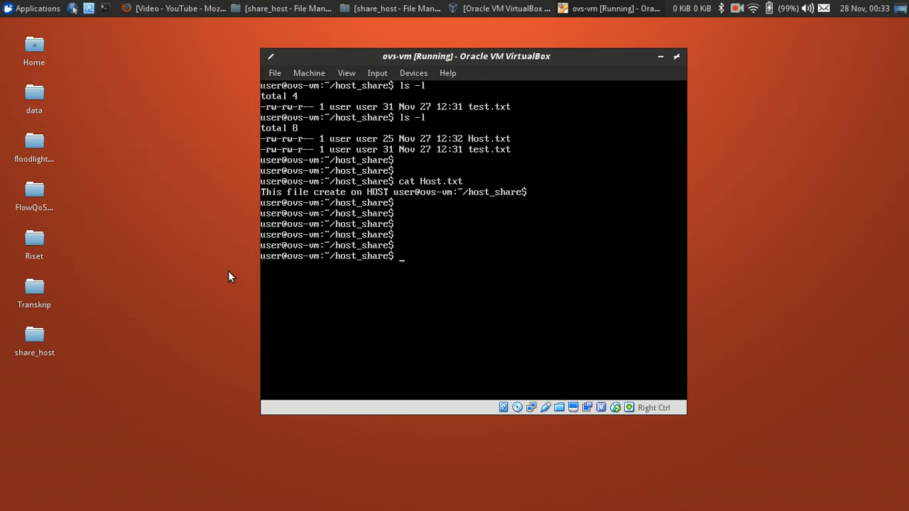
{"action": "mouse_move", "coordinate": [135, 351]}
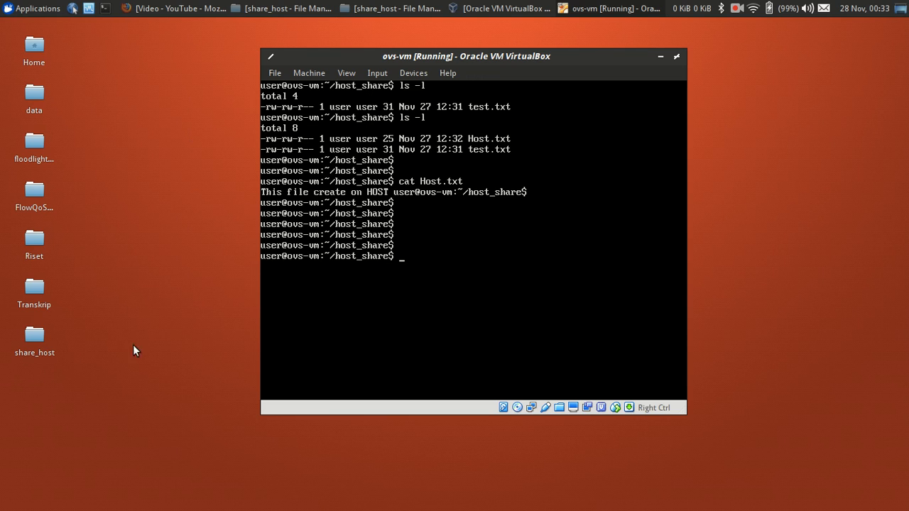
{"action": "mouse_move", "coordinate": [512, 69]}
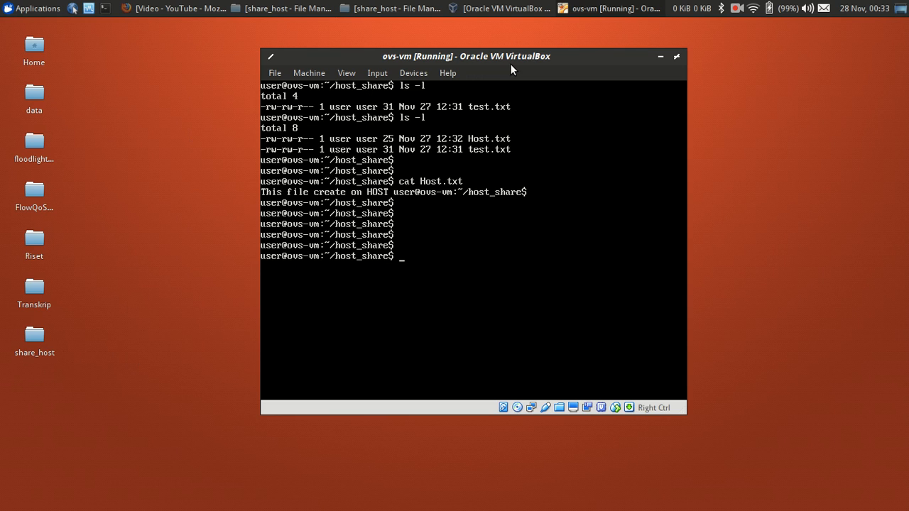
{"action": "mouse_move", "coordinate": [447, 74]}
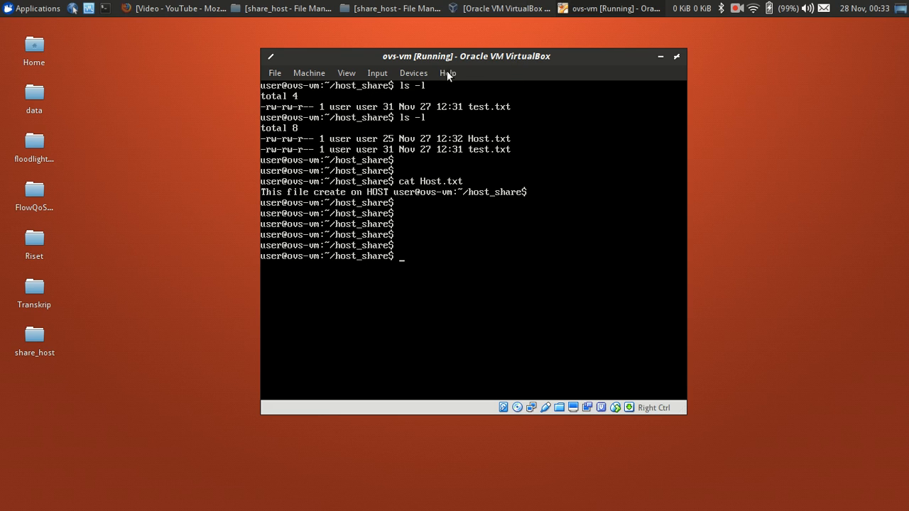
Briefly toggle the VirtualBox Devices menu while Host.txt's contents remain displayed in the guest
{"action": "left_click", "coordinate": [414, 72]}
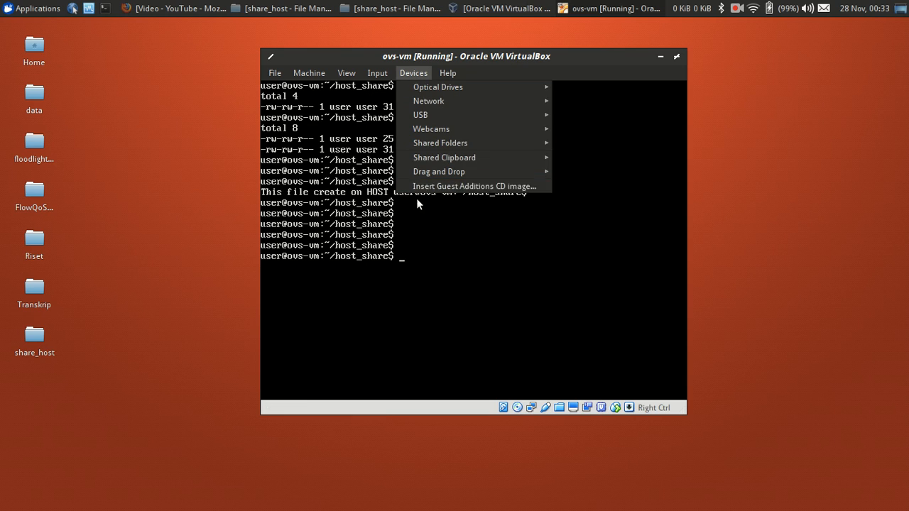
{"action": "left_click", "coordinate": [413, 72]}
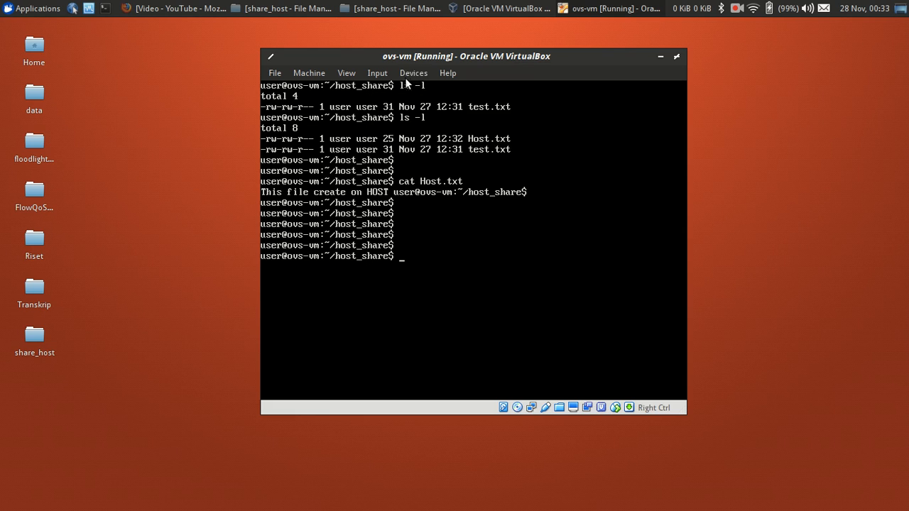
{"action": "mouse_move", "coordinate": [528, 56]}
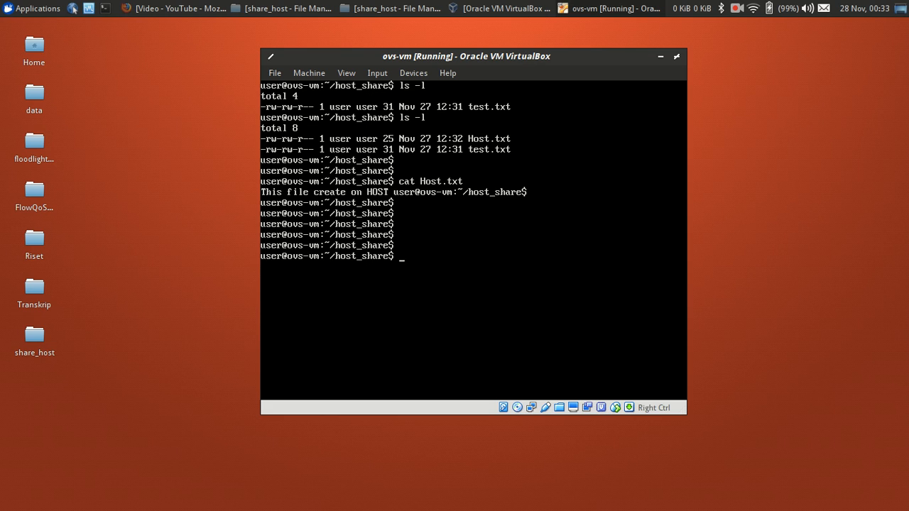
{"action": "left_click", "coordinate": [413, 72]}
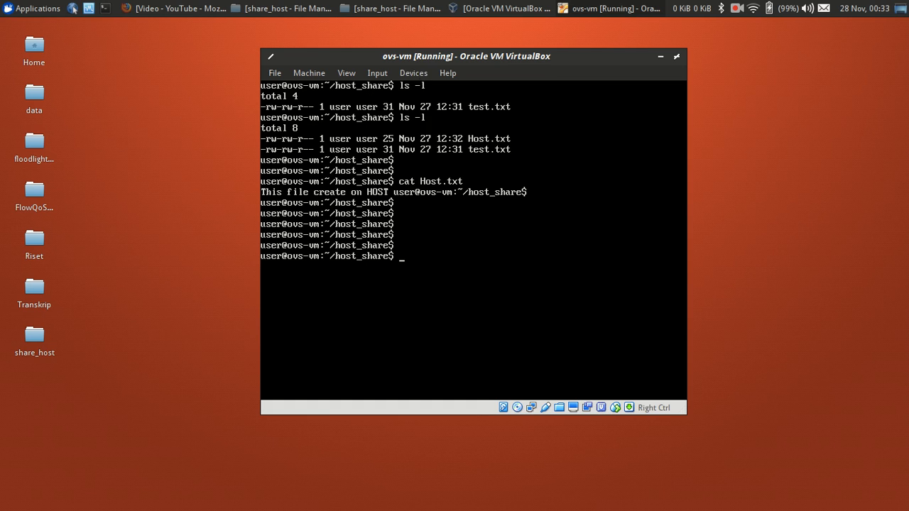
{"action": "mouse_move", "coordinate": [525, 69]}
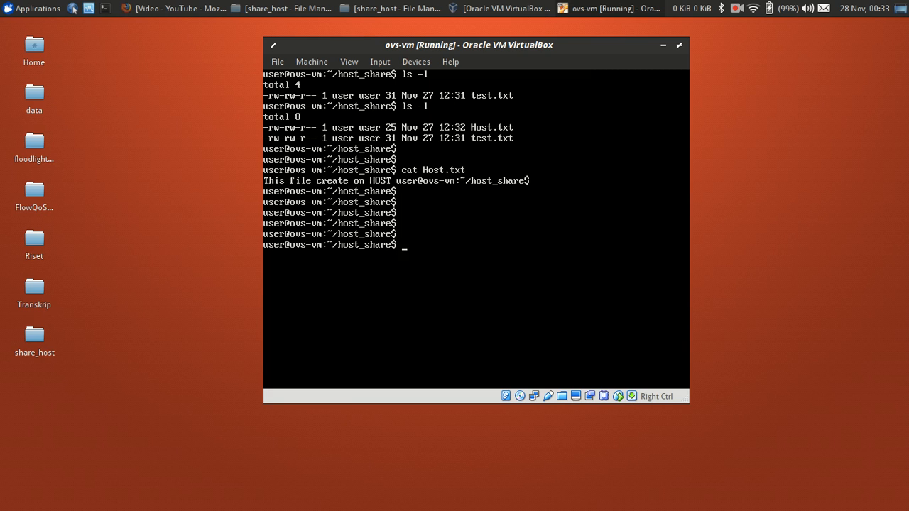
{"action": "mouse_move", "coordinate": [488, 48]}
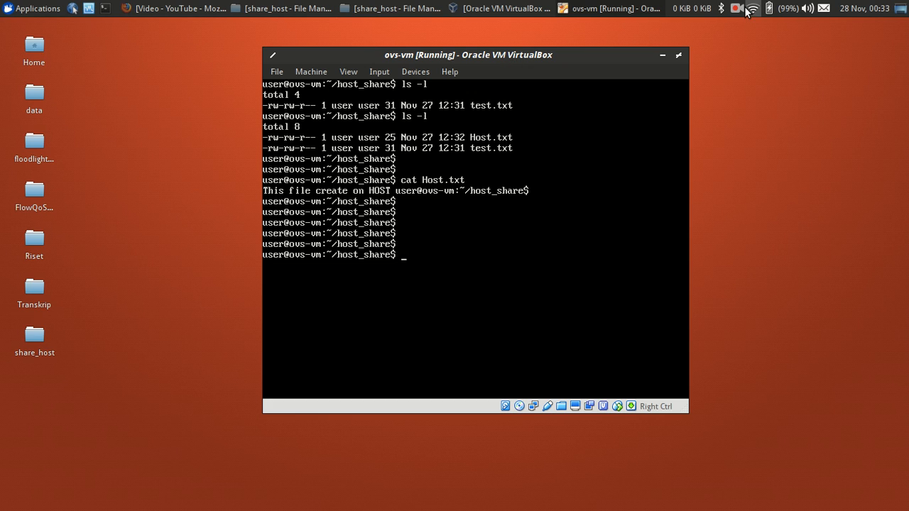
{"action": "left_click", "coordinate": [736, 8]}
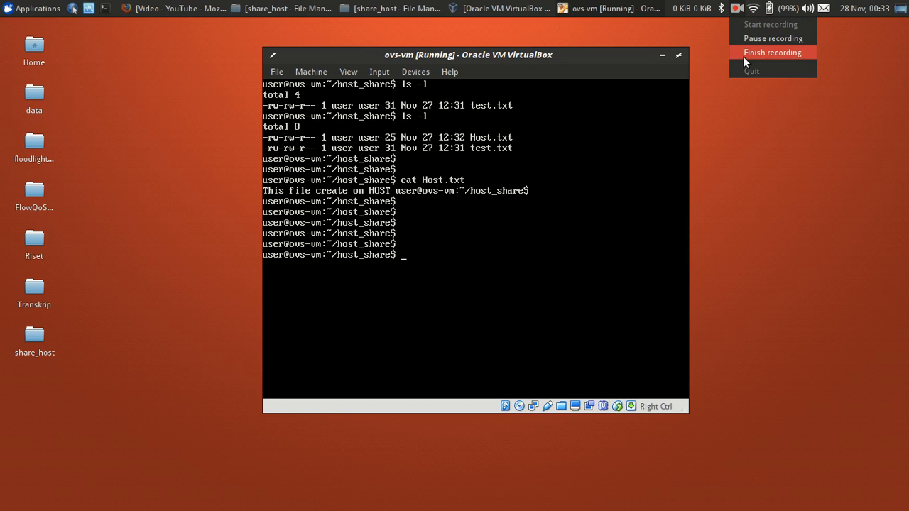